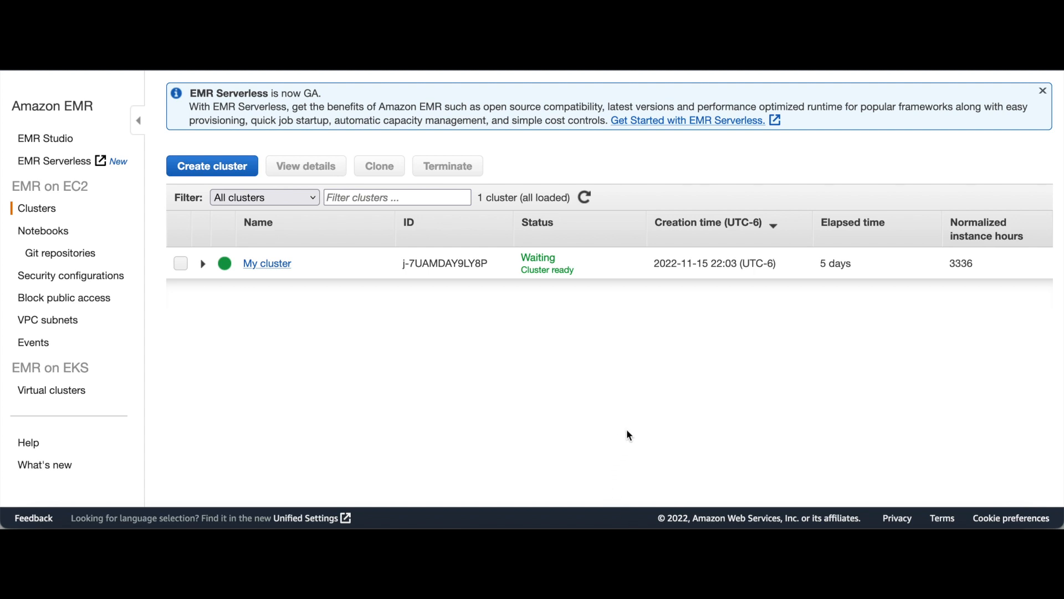
Open My cluster's details and highlight its emr-6.9.0 release label.
click(267, 263)
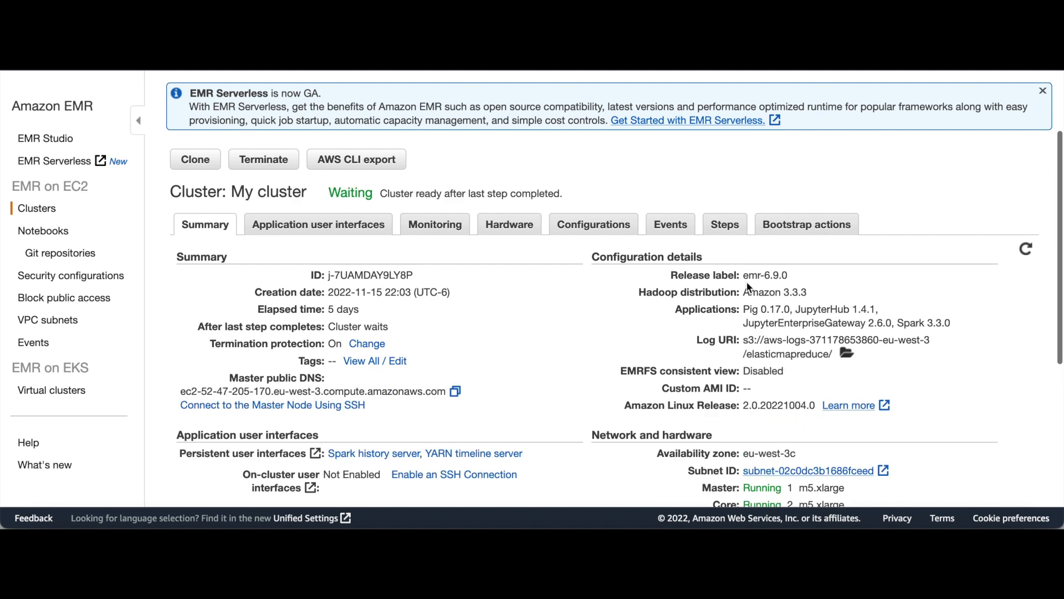
double_click(783, 274)
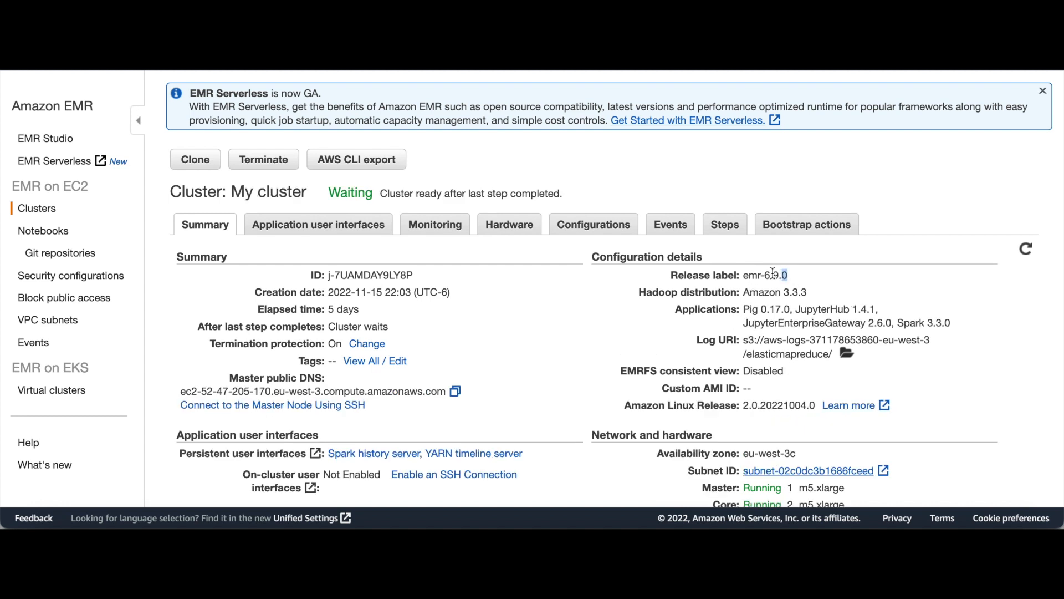
double_click(935, 323)
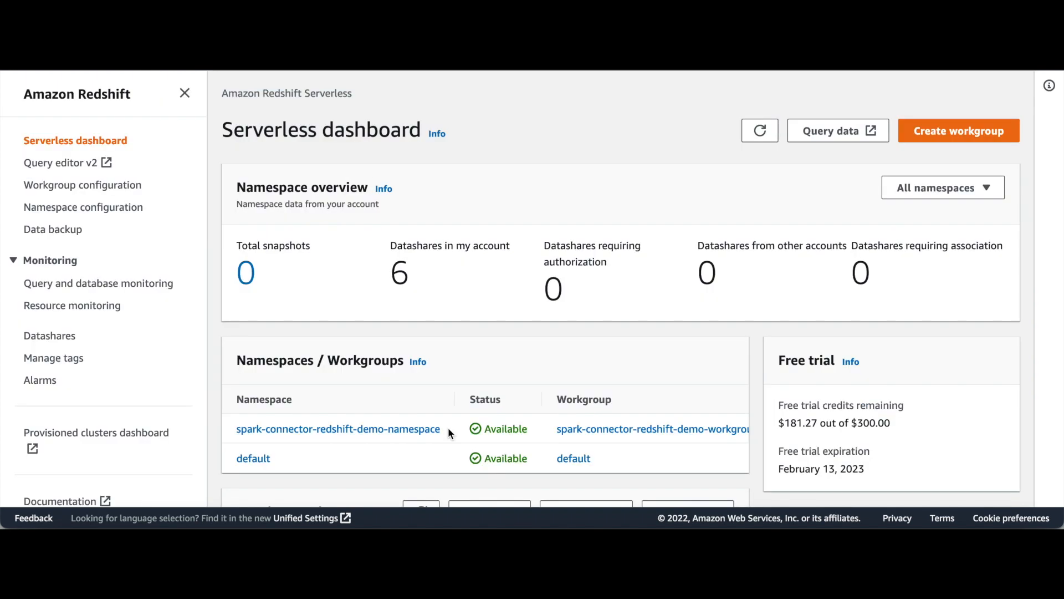
mouse_move(359, 440)
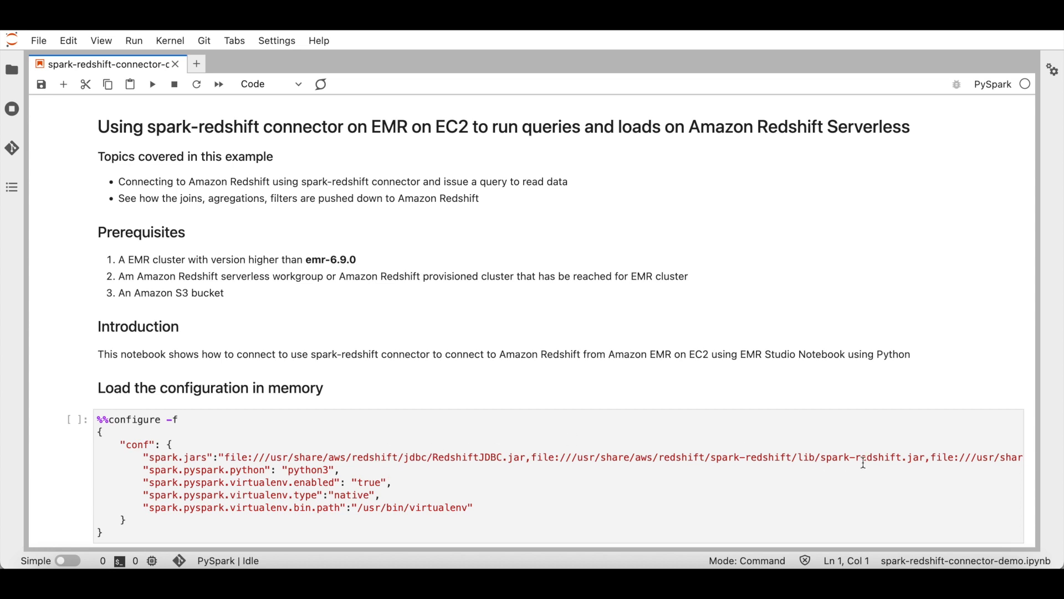
mouse_move(684, 458)
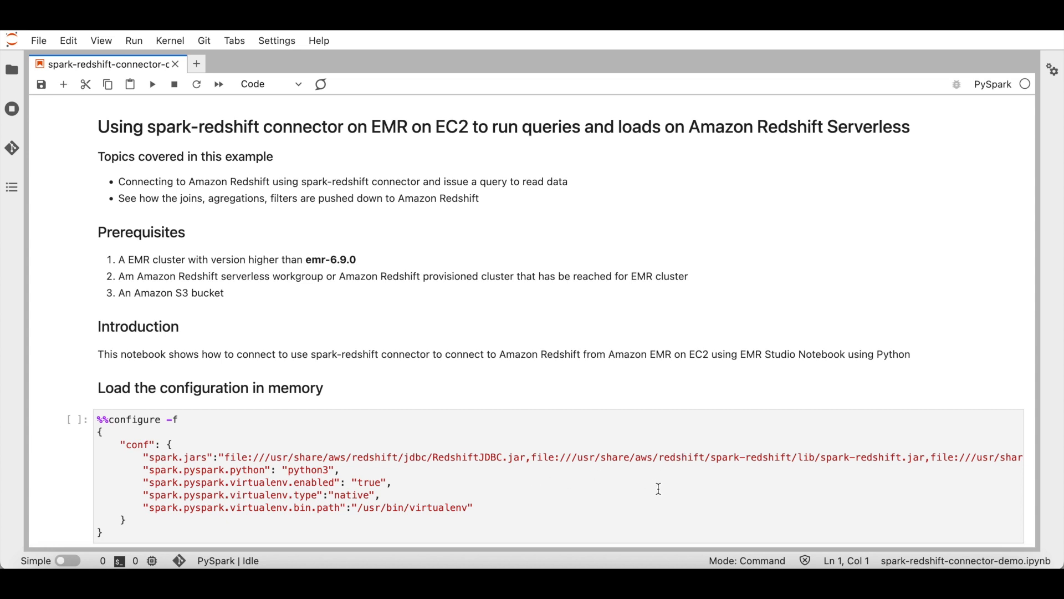
Advance from the notebook intro to the Redshift Serverless connection settings cell.
click(152, 83)
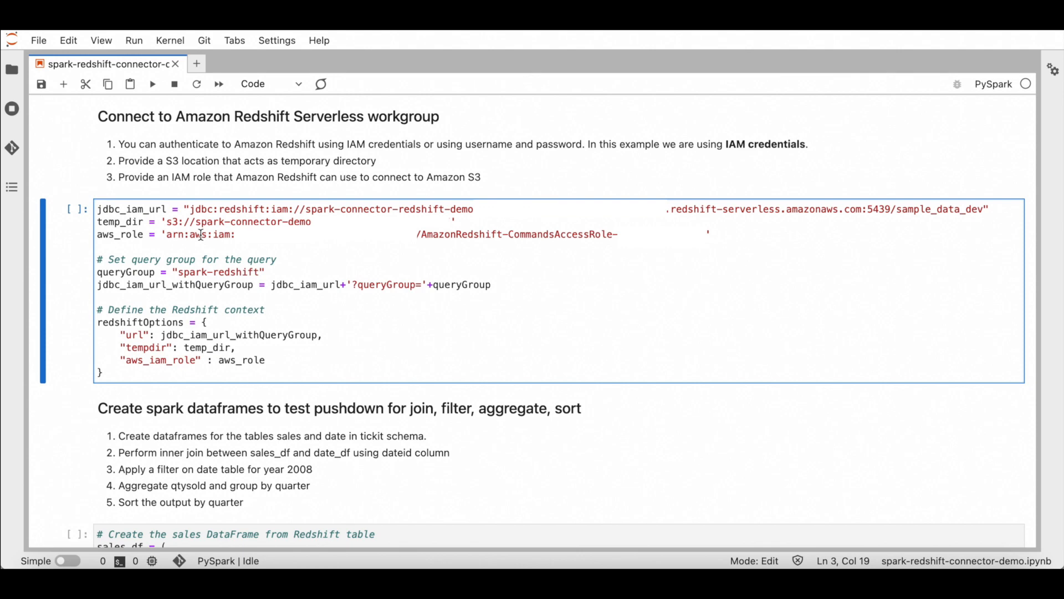
Highlight tickit.sales, the join, quarter grouping, qtysold sum and qtr sort, then run the cell.
scroll(down, 3)
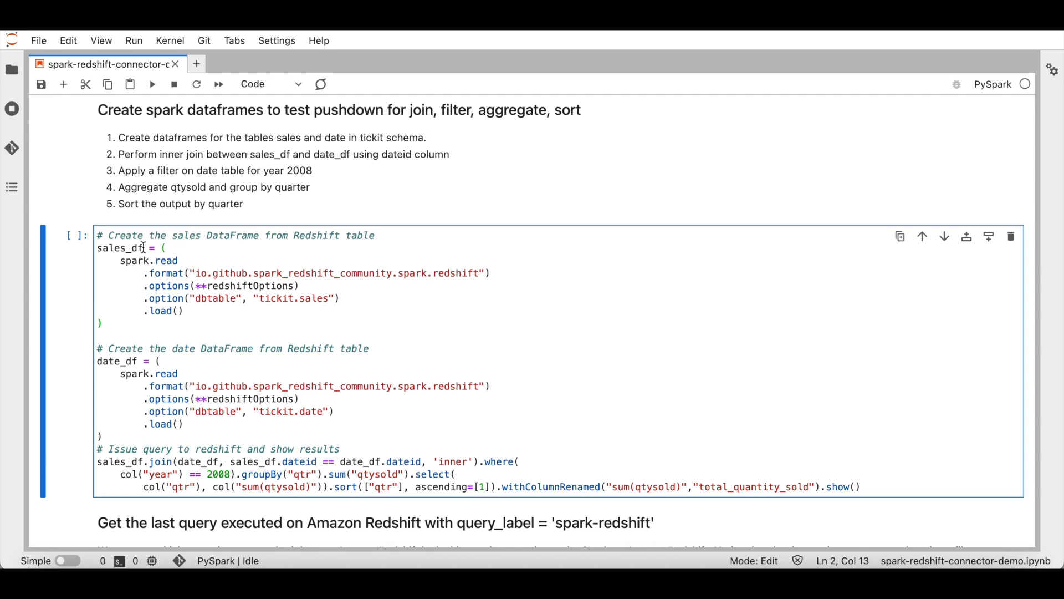
double_click(311, 299)
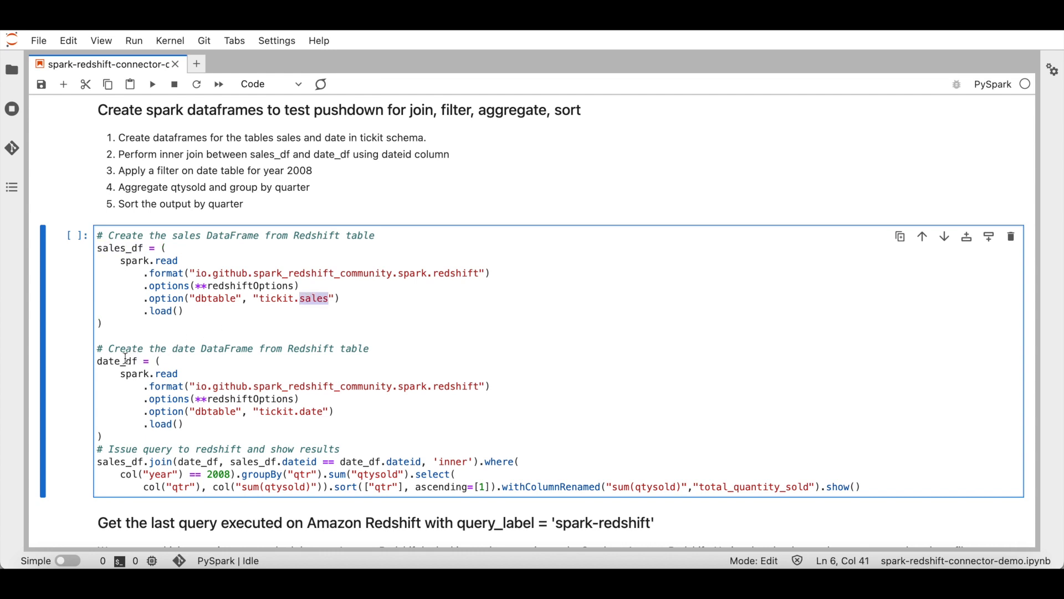
double_click(116, 360)
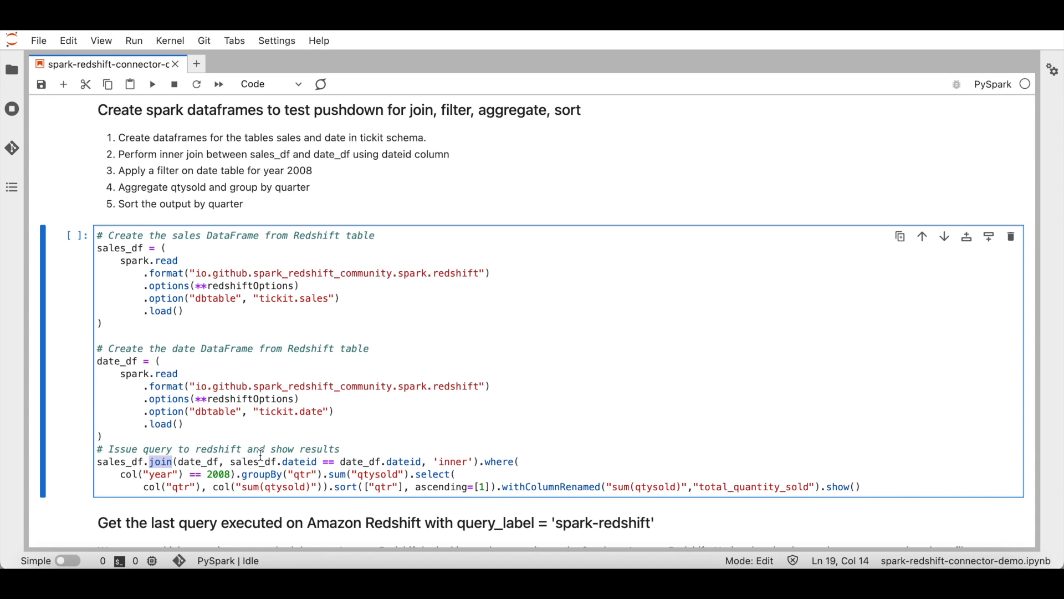
double_click(299, 462)
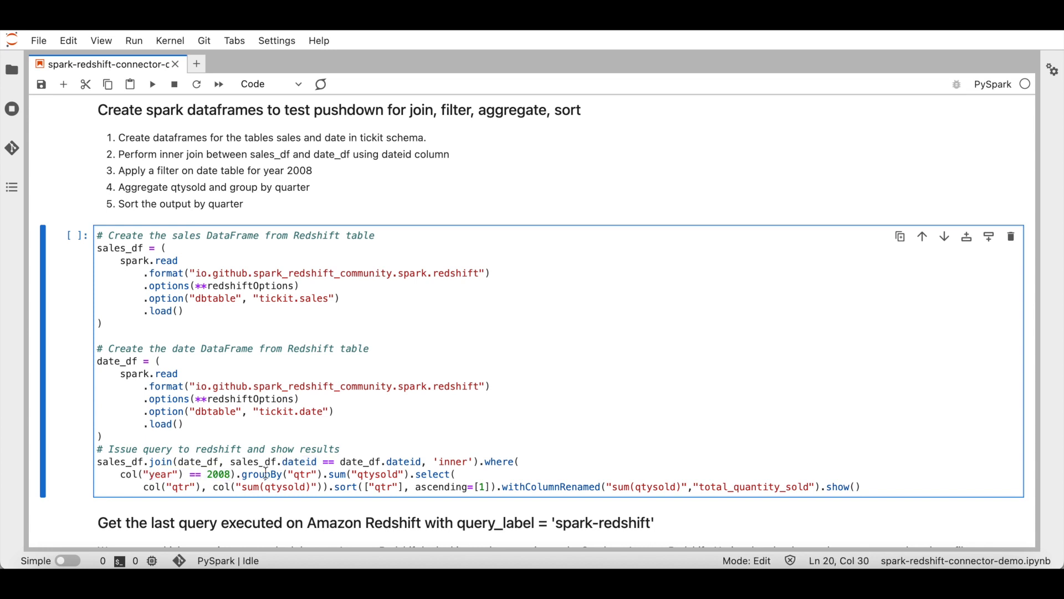
double_click(299, 474)
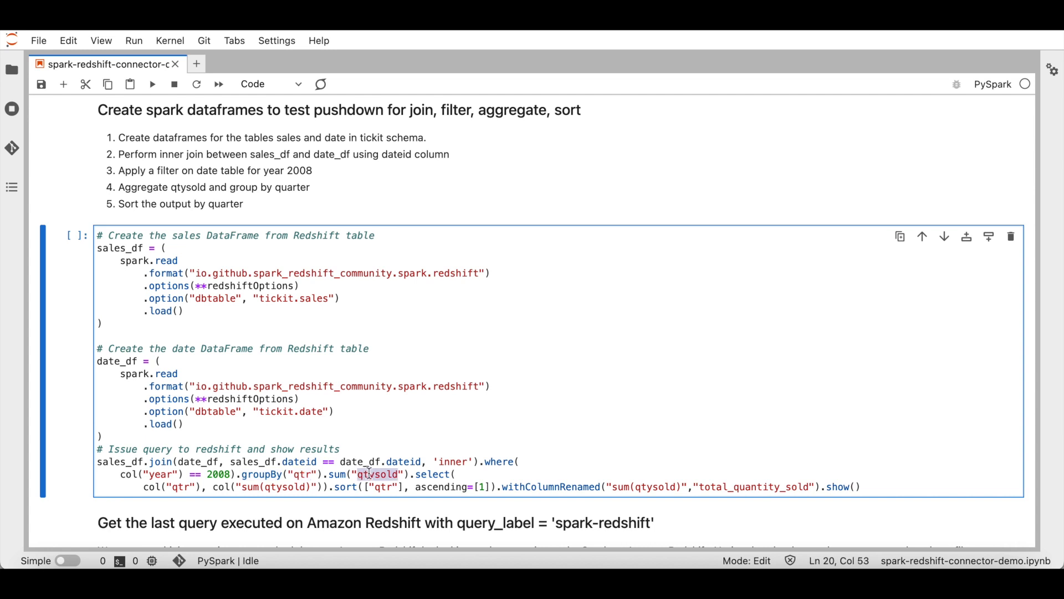
click(382, 487)
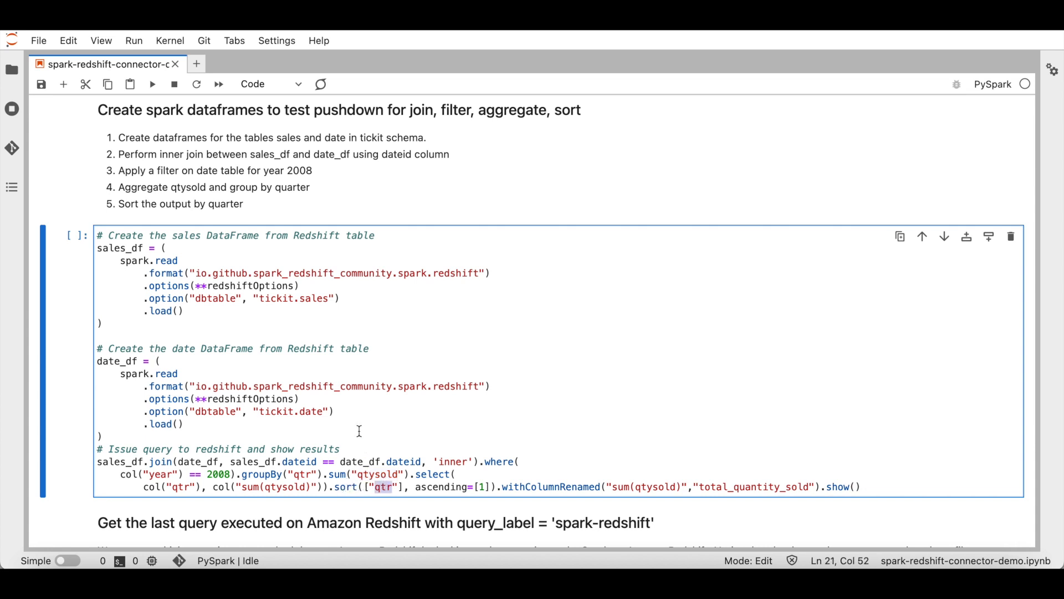
click(153, 84)
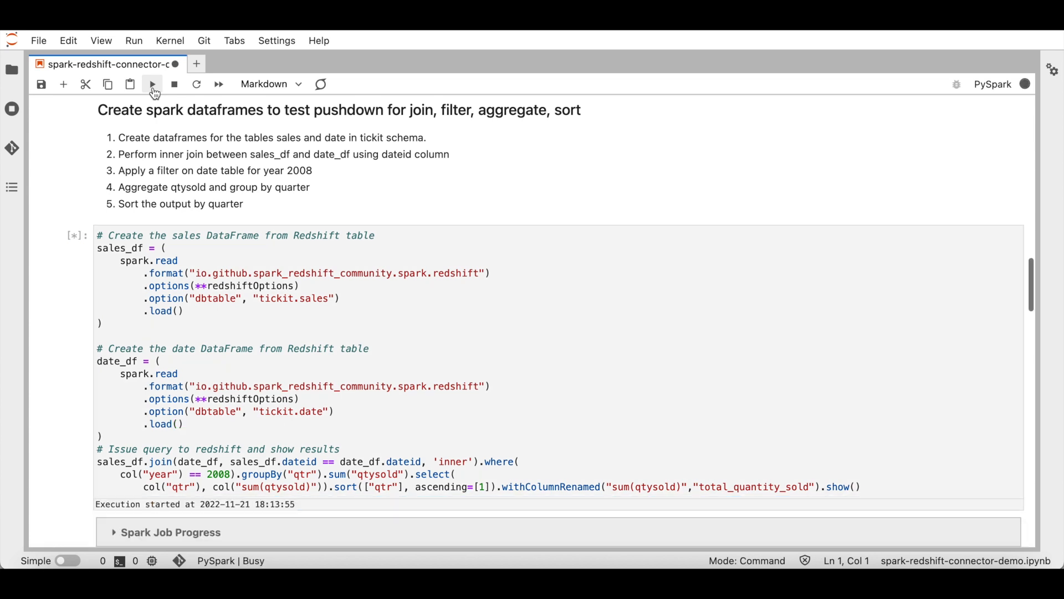
Scroll to the qtr / total_quantity_sold output for 2008 quarters 1–4.
scroll(down, 3)
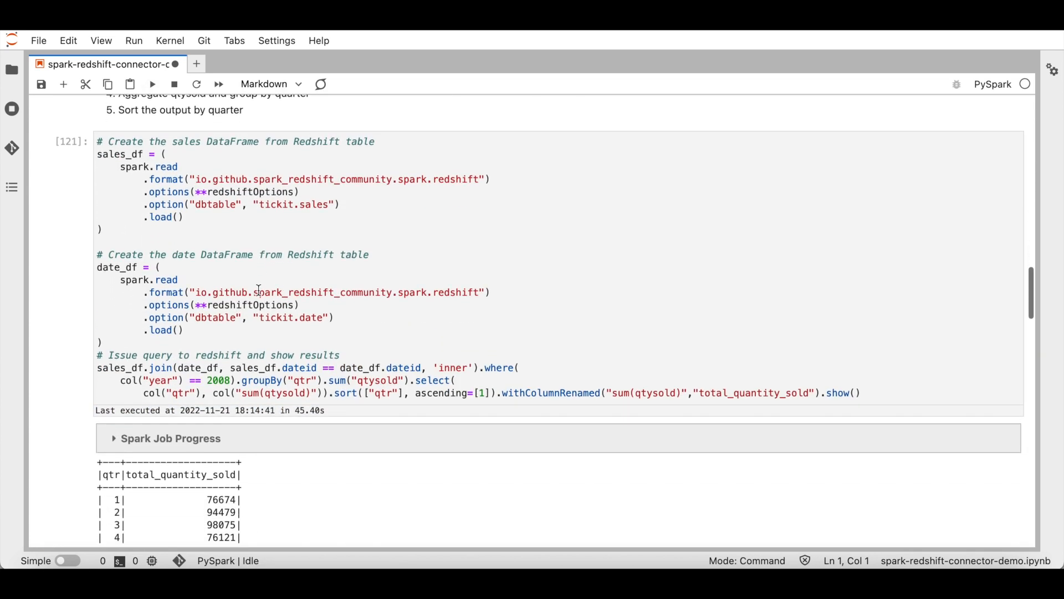
scroll(down, 3)
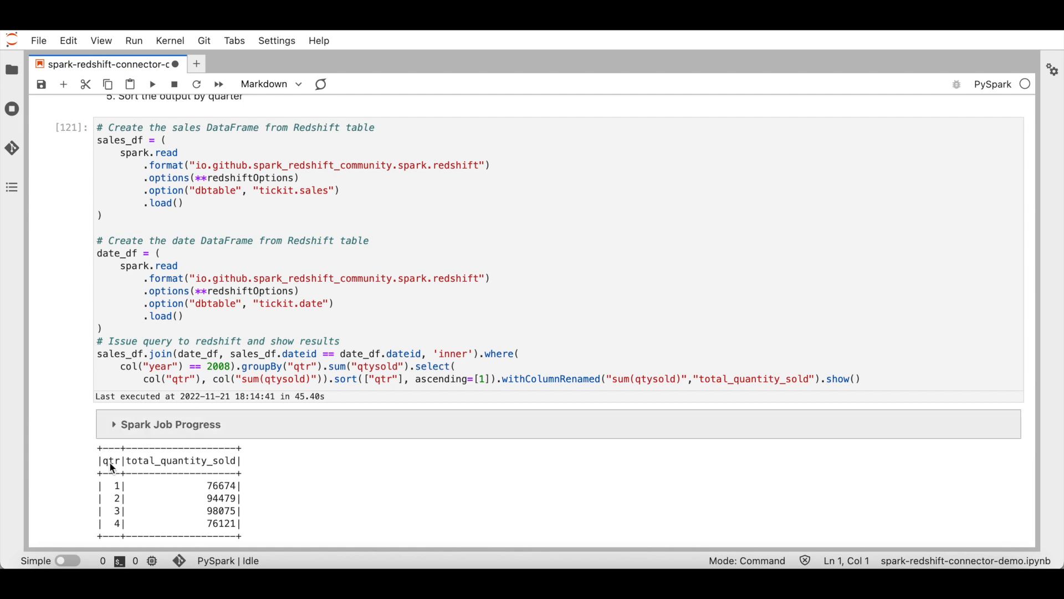
mouse_move(221, 514)
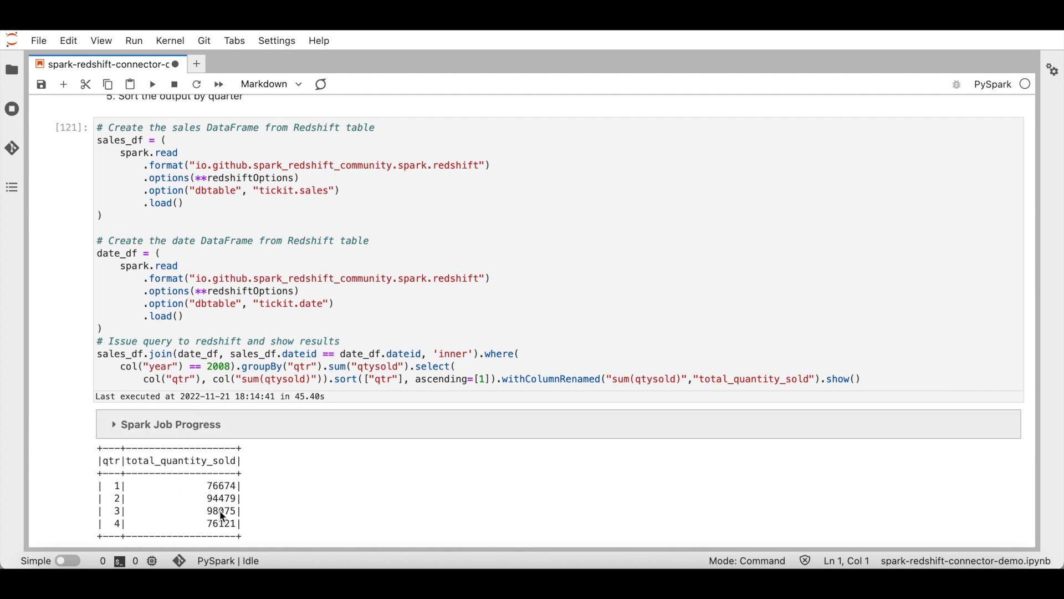
scroll(down, 3)
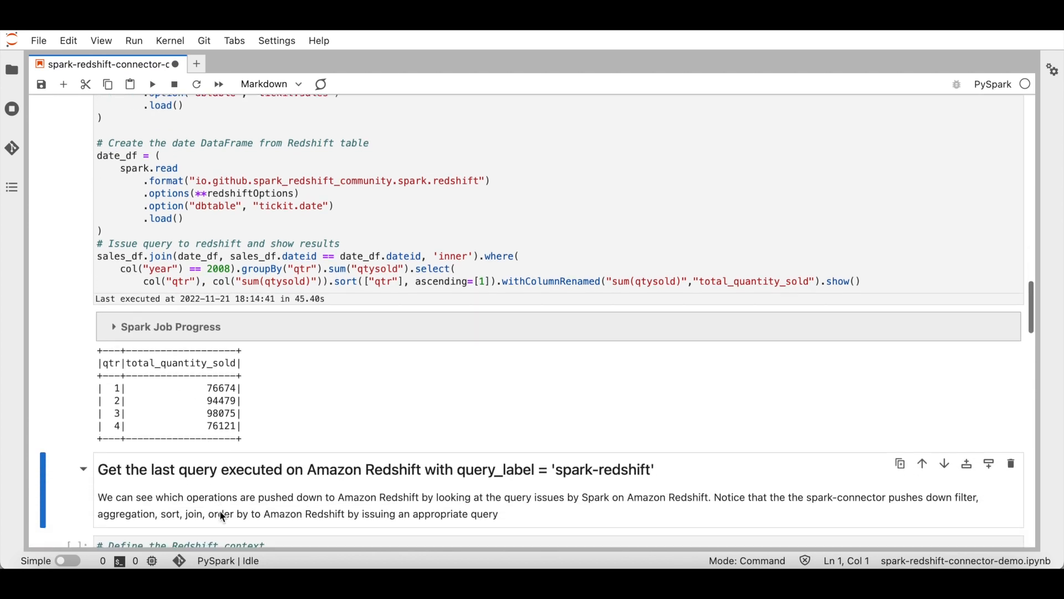
scroll(down, 3)
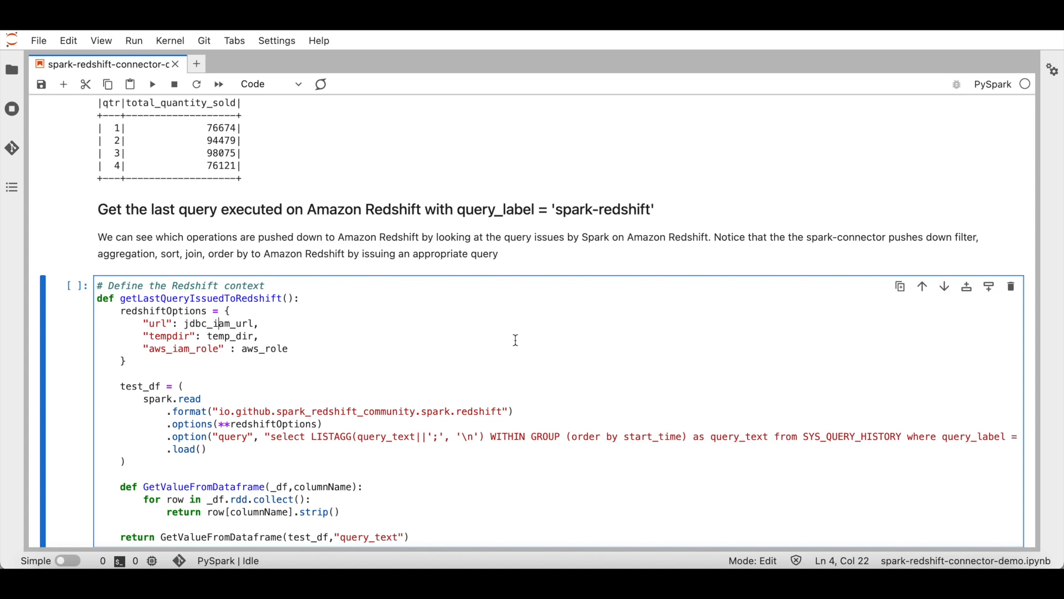
Run the getLastQueryIssuedToRedshift helper cell and print the last Redshift query.
scroll(right, 3)
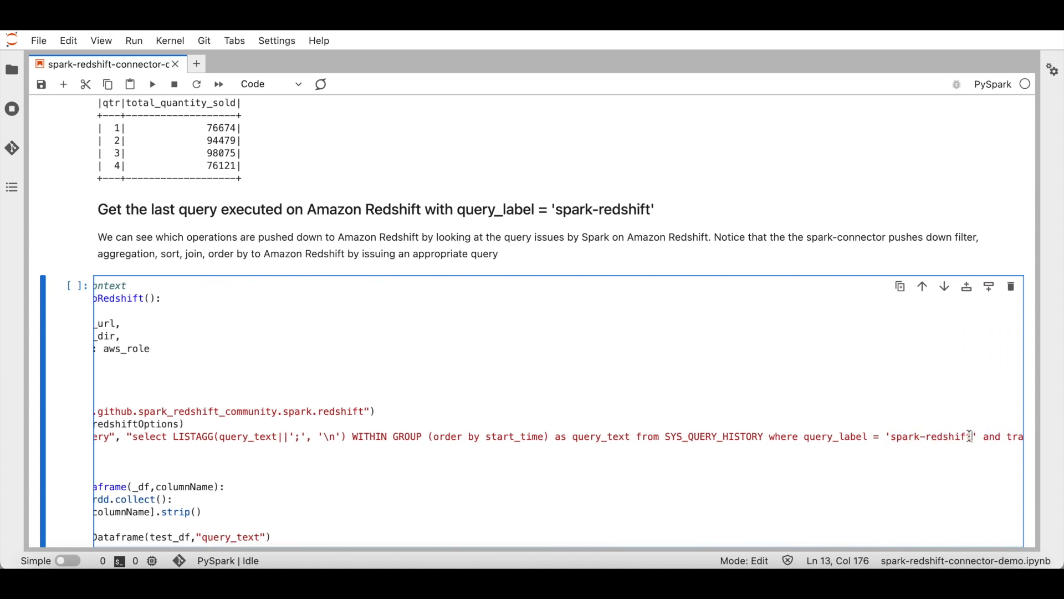
double_click(931, 436)
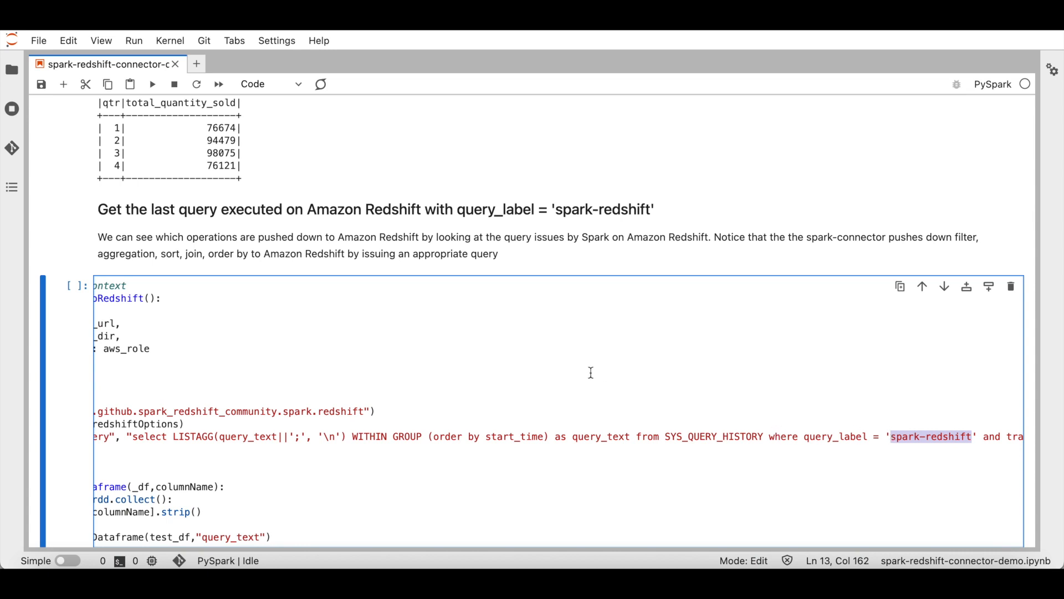
click(152, 84)
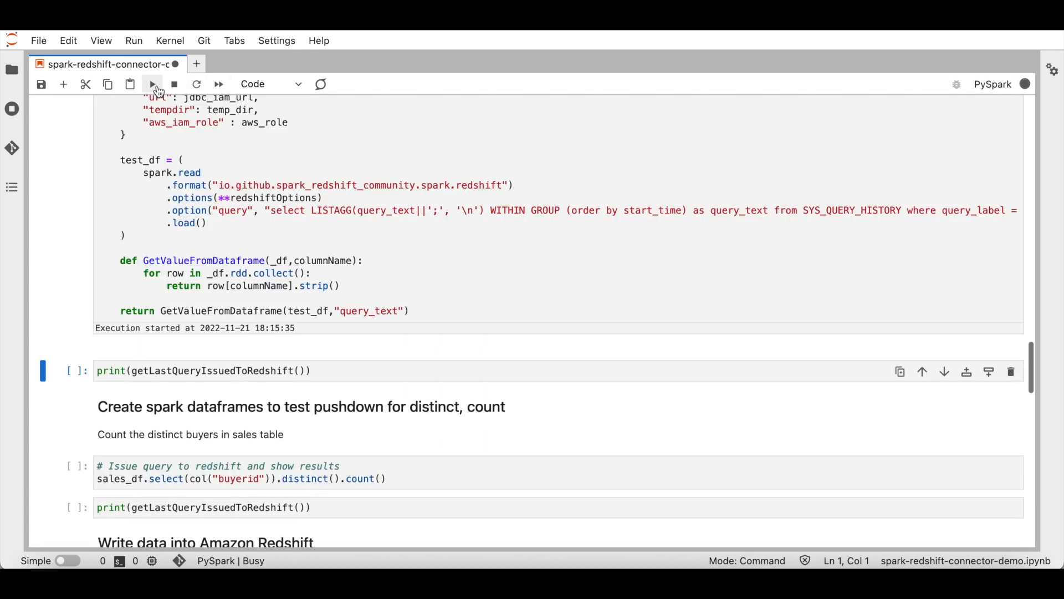
click(152, 84)
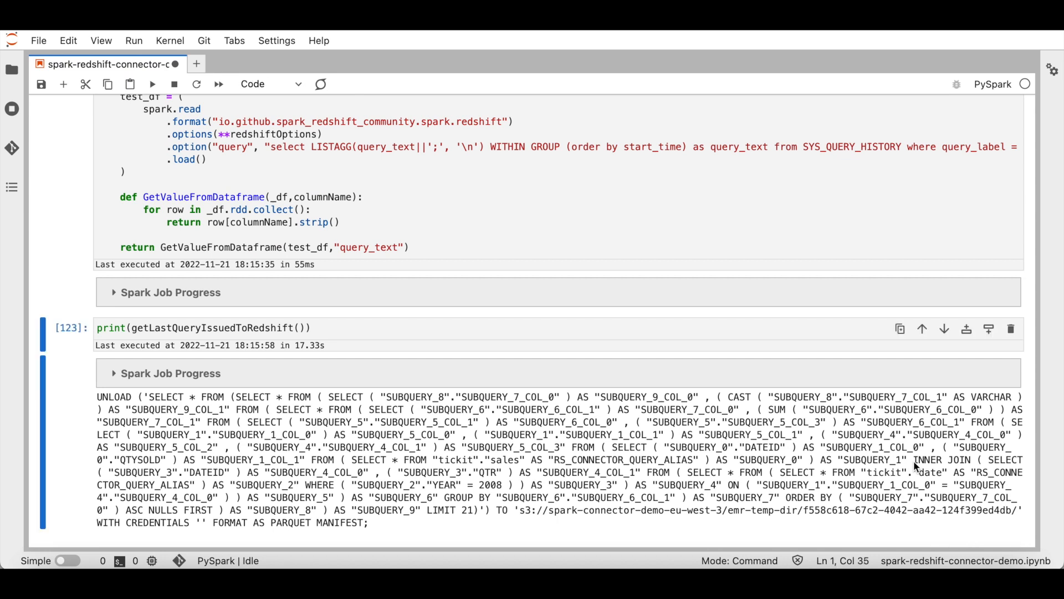
Highlight the pushed-down INNER JOIN, ORDER BY and SUM in the UNLOAD query.
double_click(943, 459)
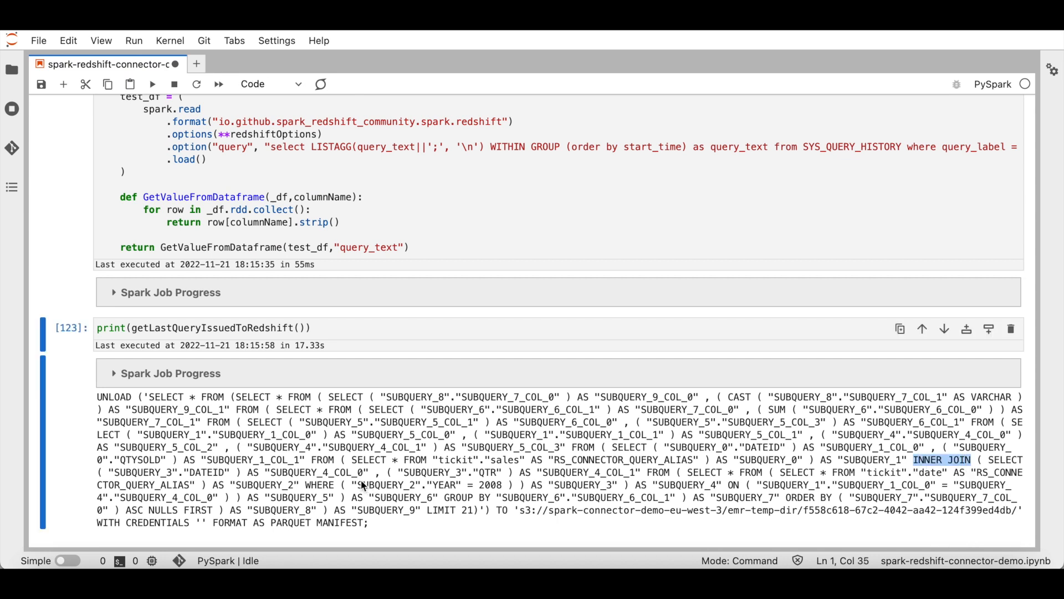
double_click(466, 496)
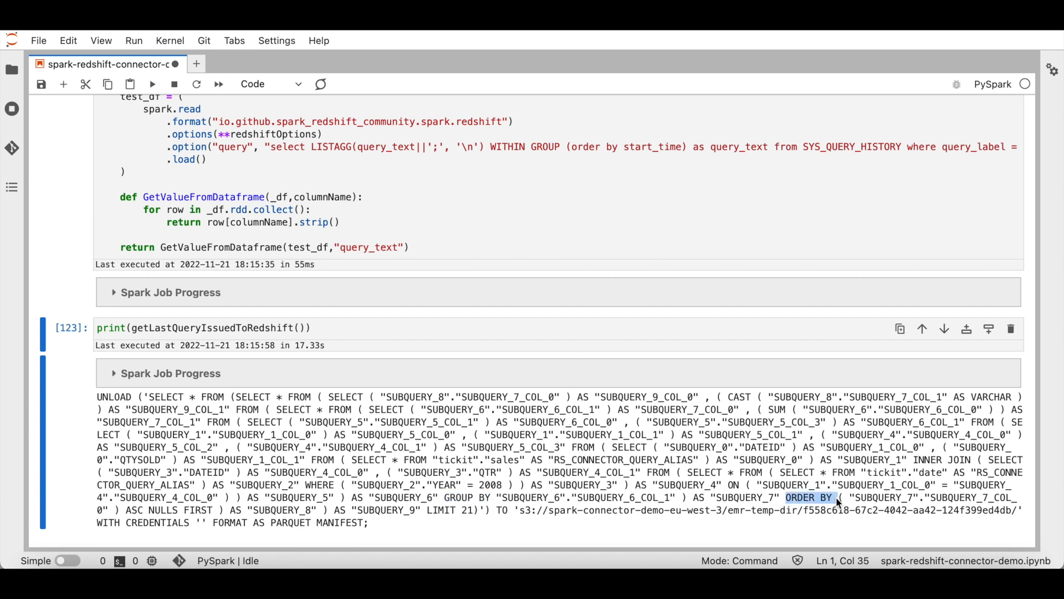
double_click(777, 409)
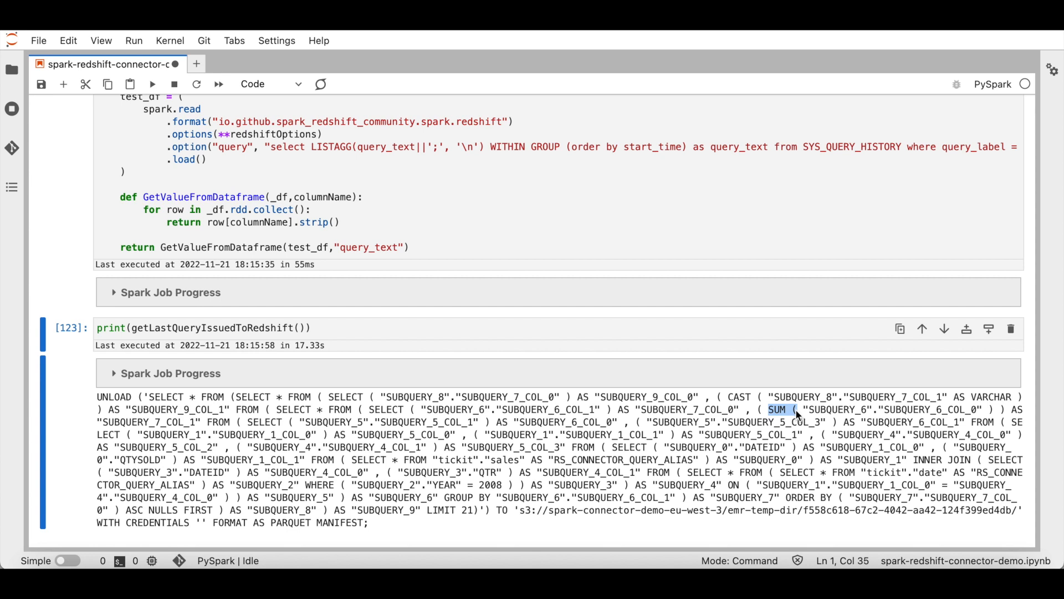
mouse_move(711, 441)
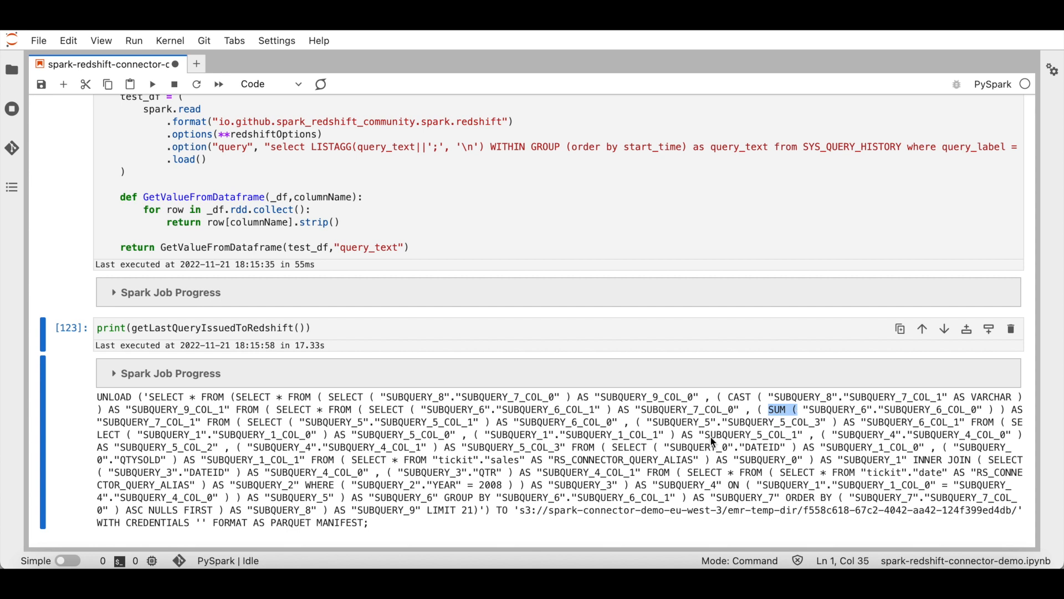
scroll(down, 3)
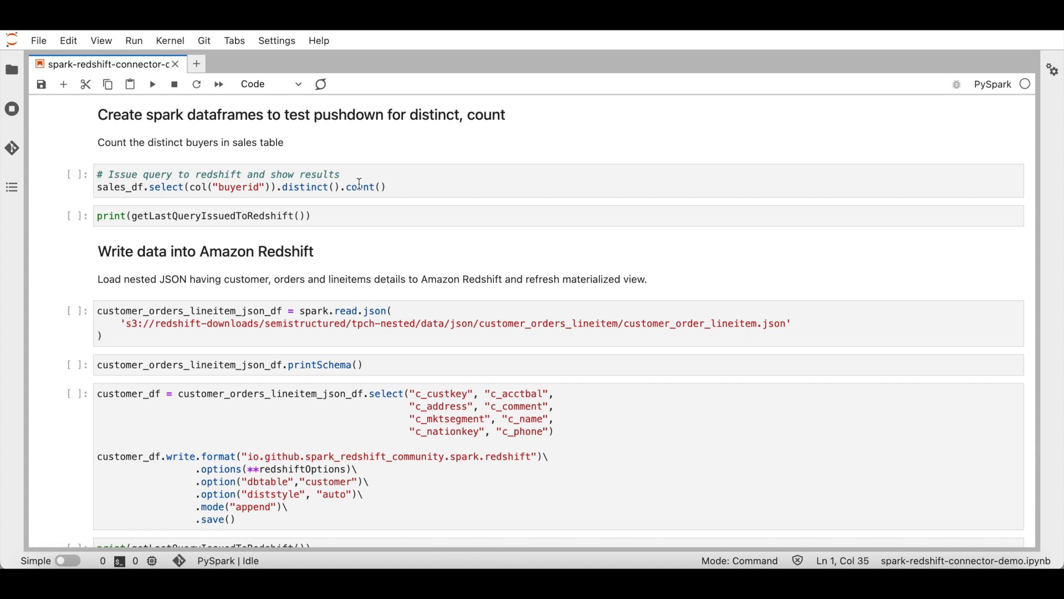
Print the UNLOAD query behind the 35798 distinct buyer count, showing COUNT(1) with GROUP BY.
double_click(112, 186)
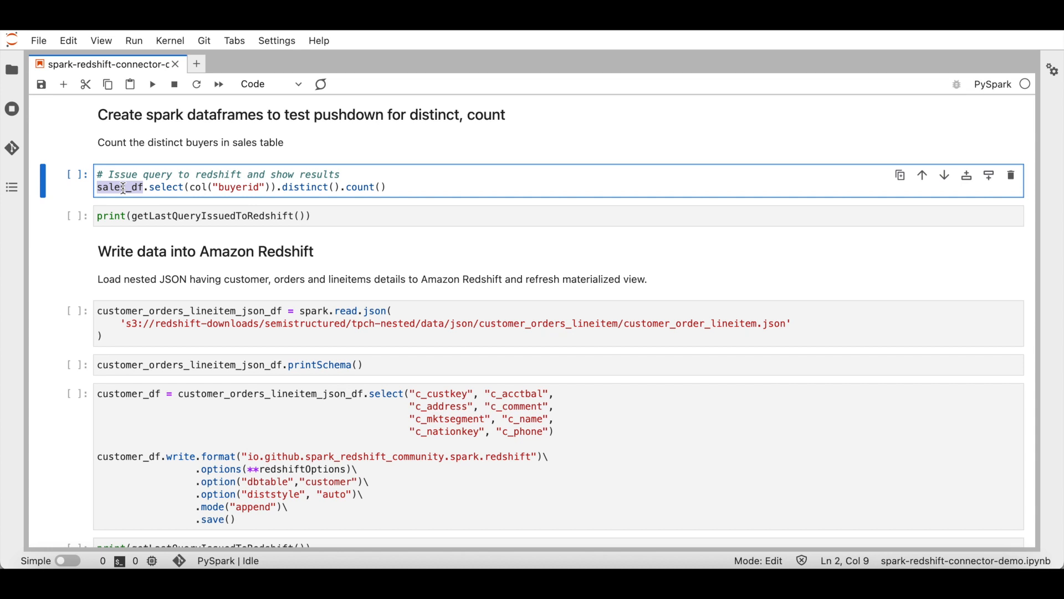
double_click(236, 187)
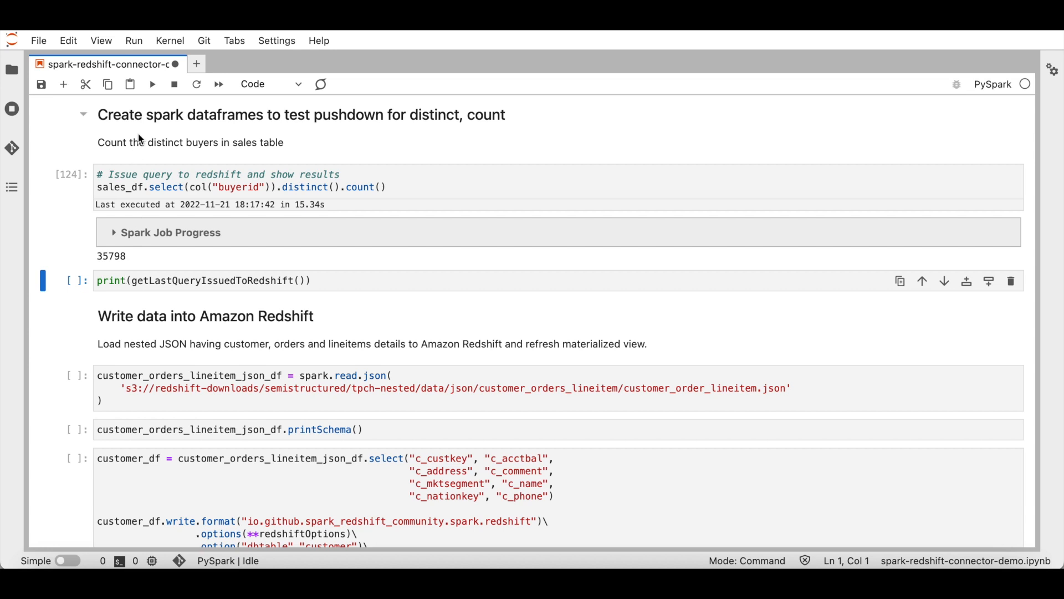
click(152, 84)
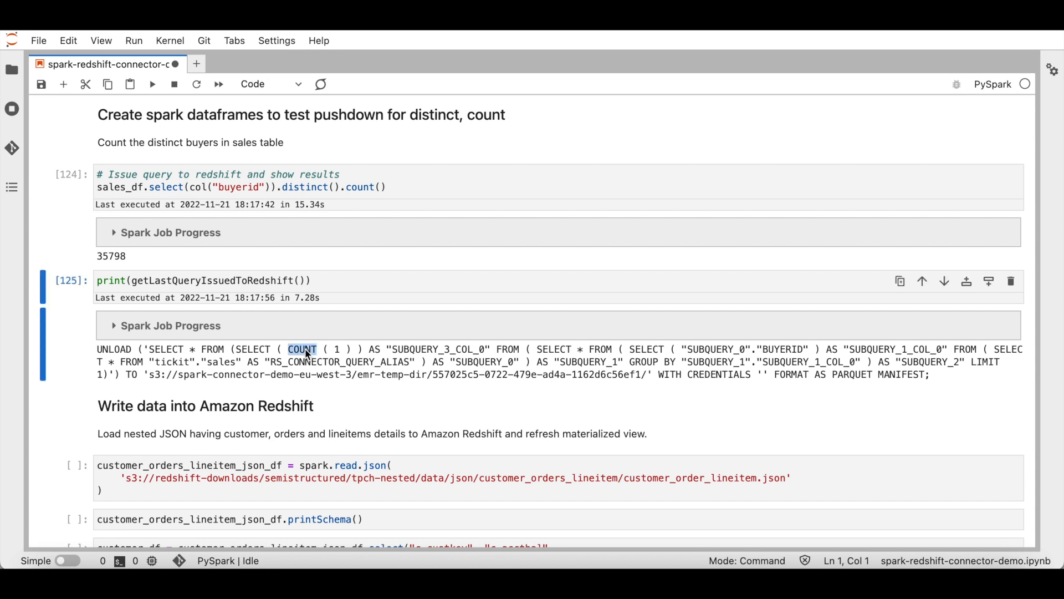
mouse_move(631, 366)
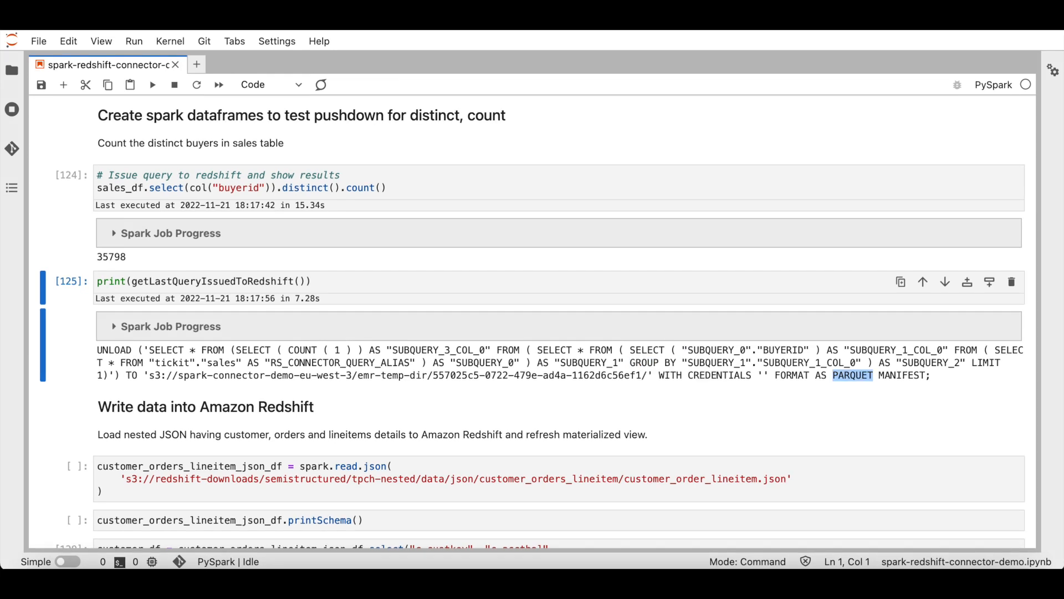
double_click(652, 362)
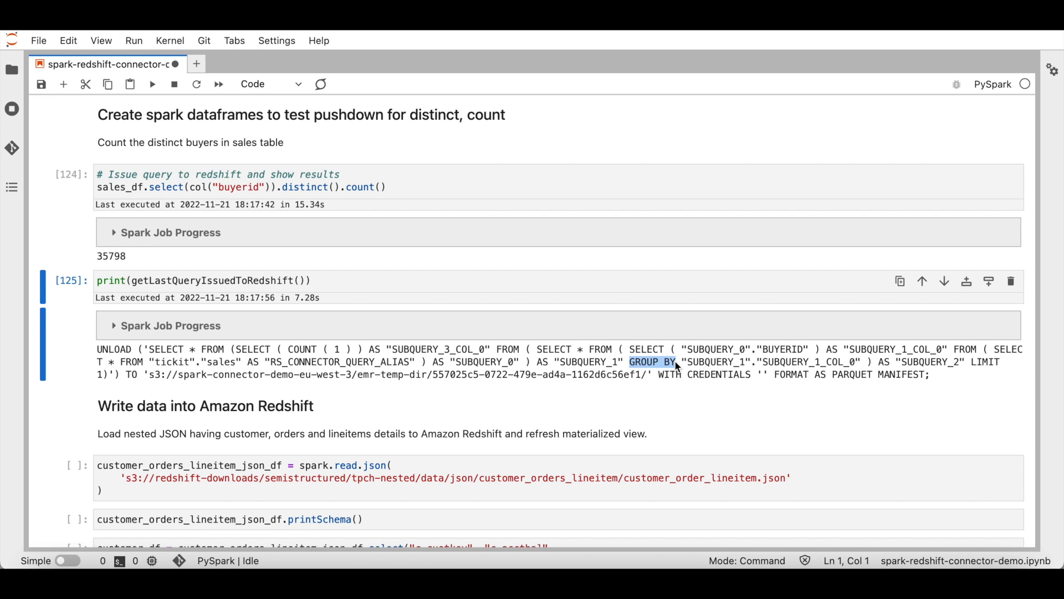
mouse_move(609, 403)
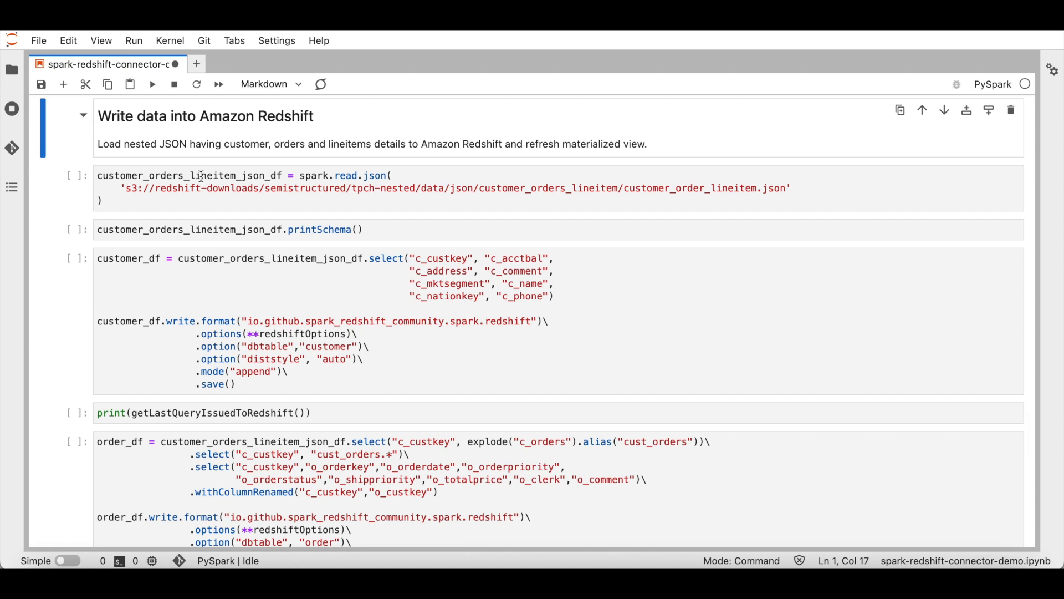
click(678, 188)
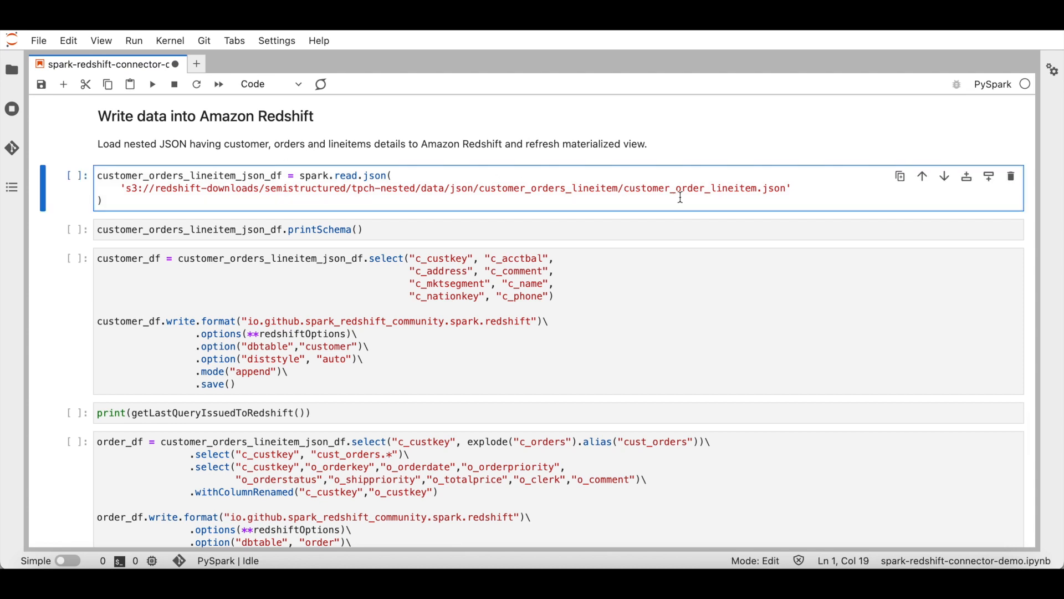
mouse_move(779, 188)
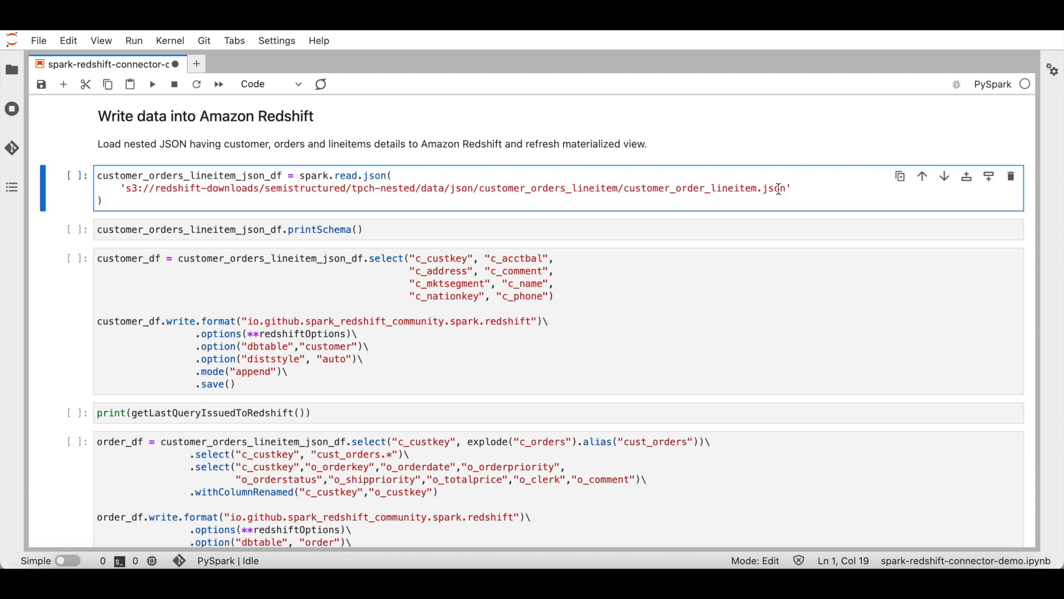
click(782, 188)
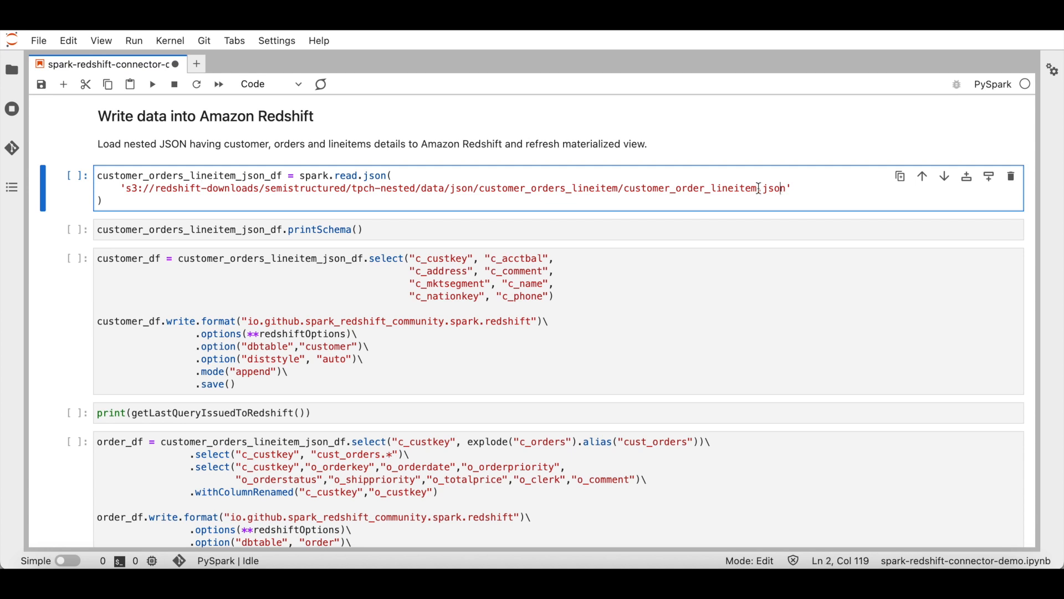
mouse_move(530, 185)
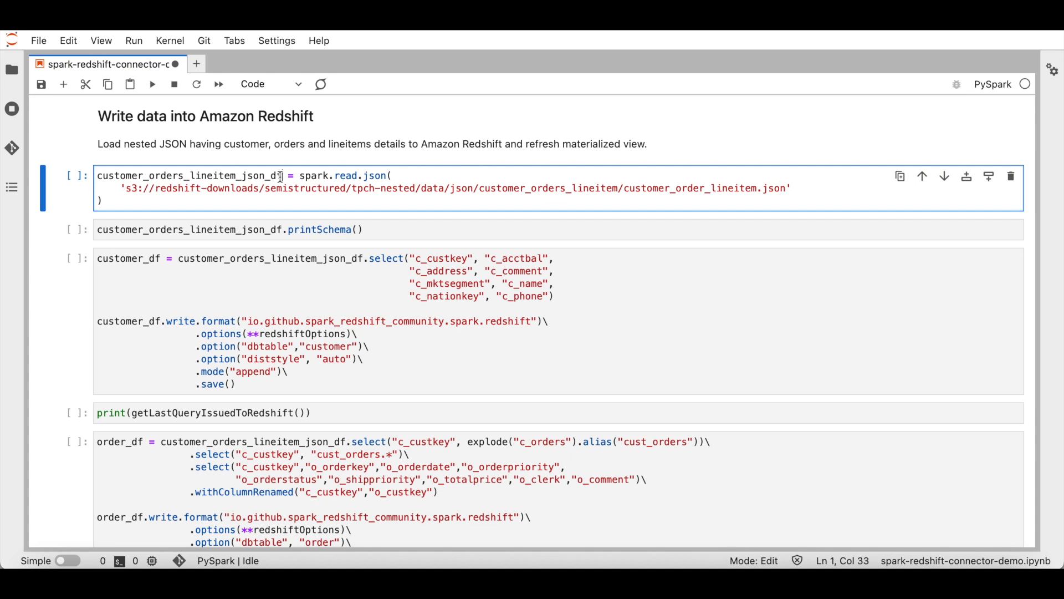
mouse_move(152, 85)
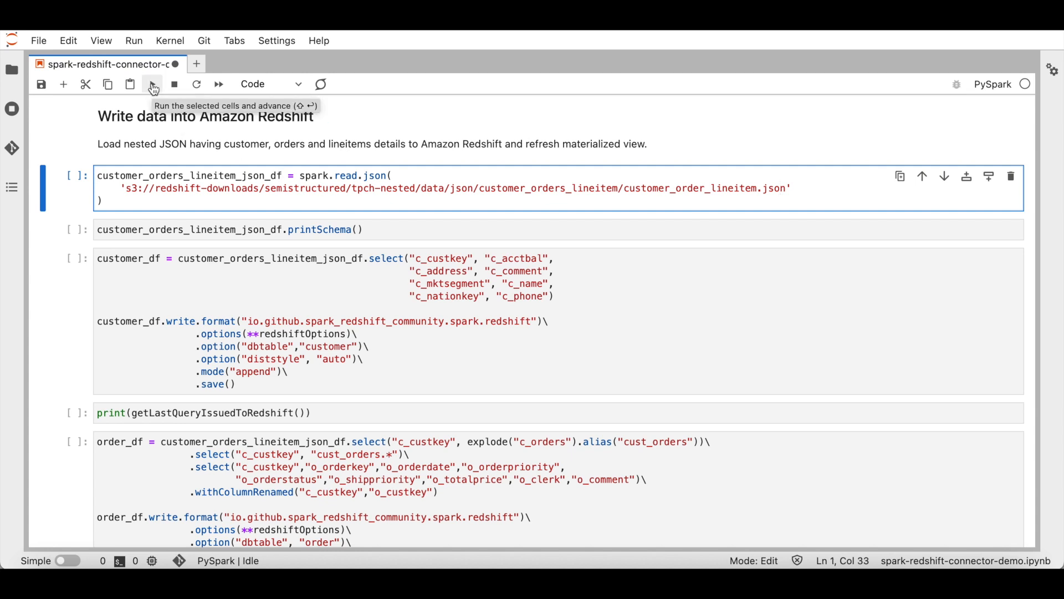
Run read.json and printSchema, highlighting the nested c_orders and o_lineitems arrays.
click(152, 84)
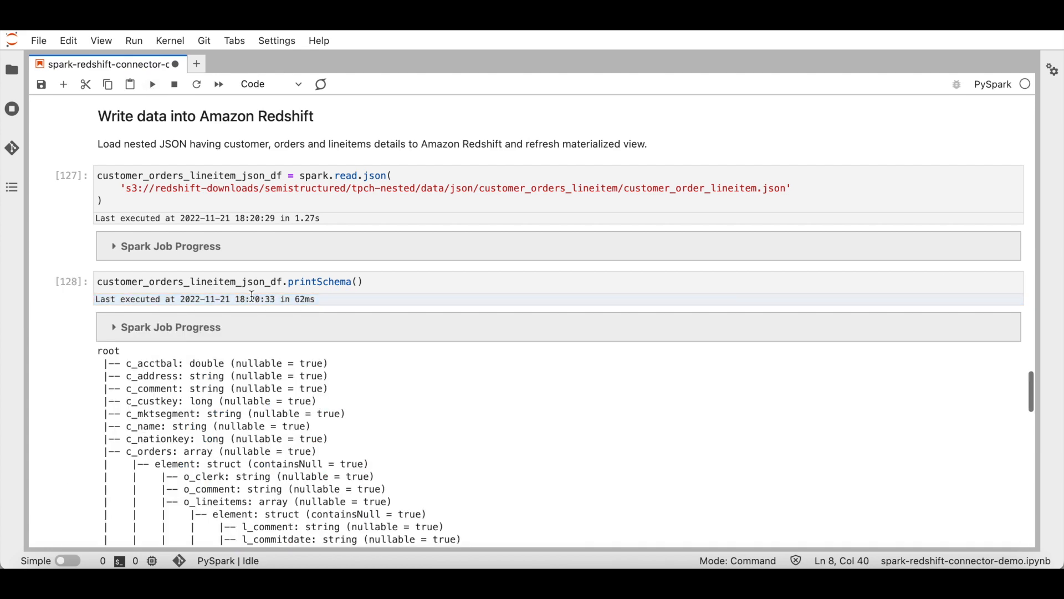
scroll(down, 3)
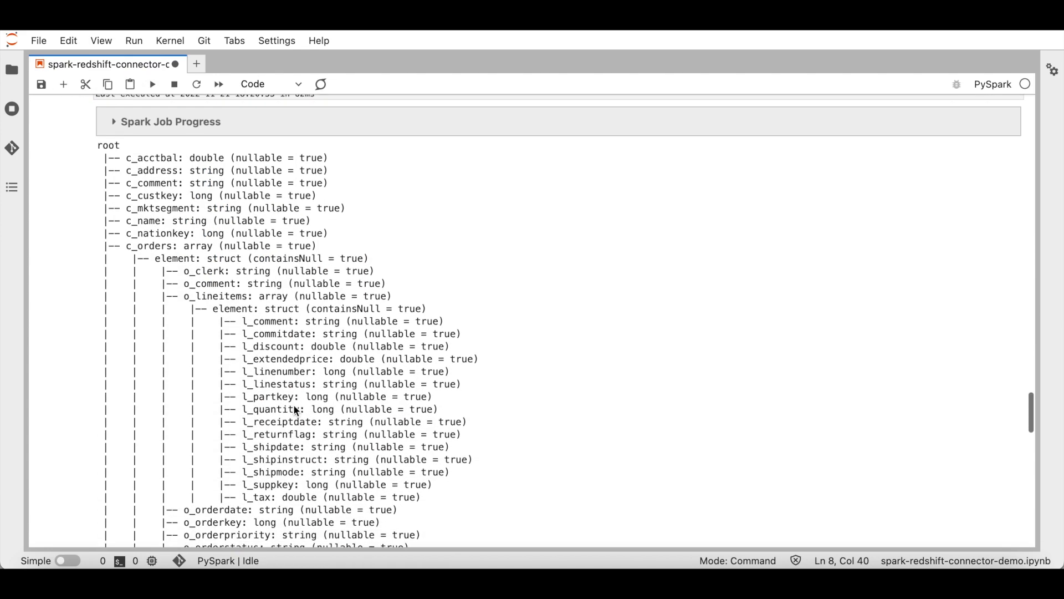
scroll(down, 3)
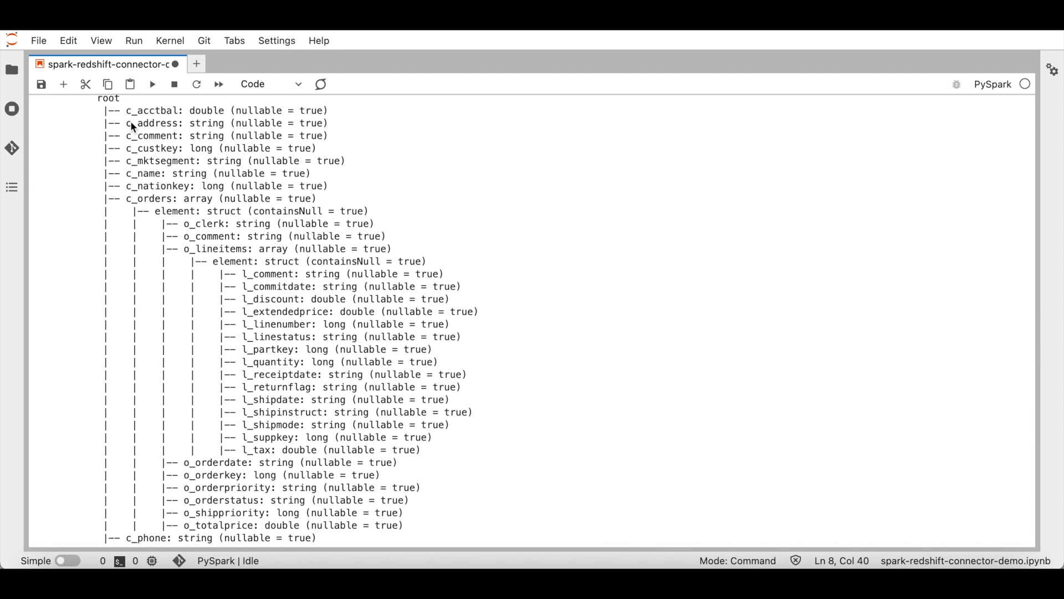
mouse_move(129, 205)
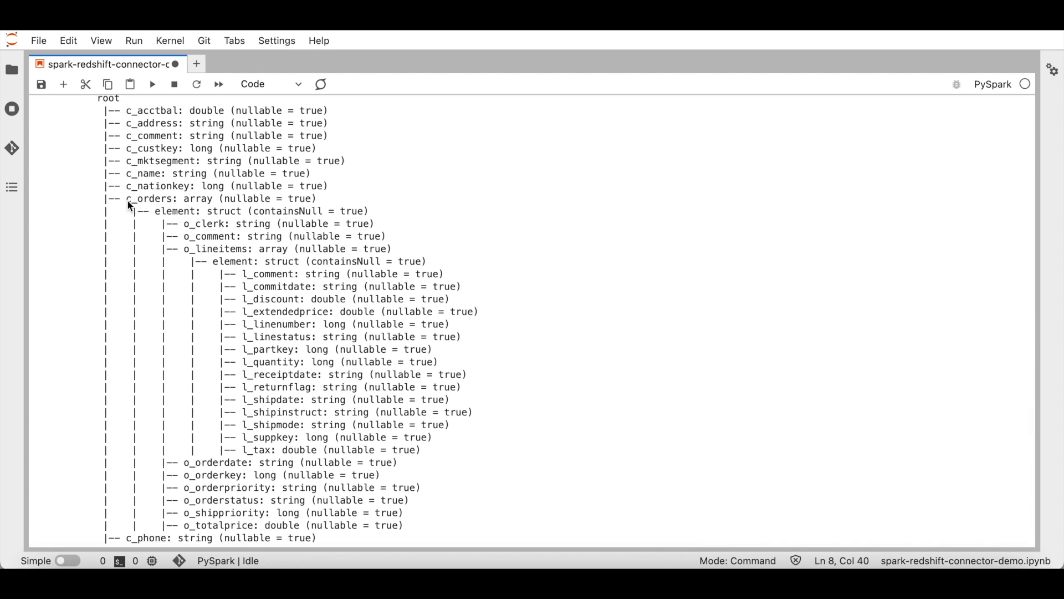
double_click(148, 198)
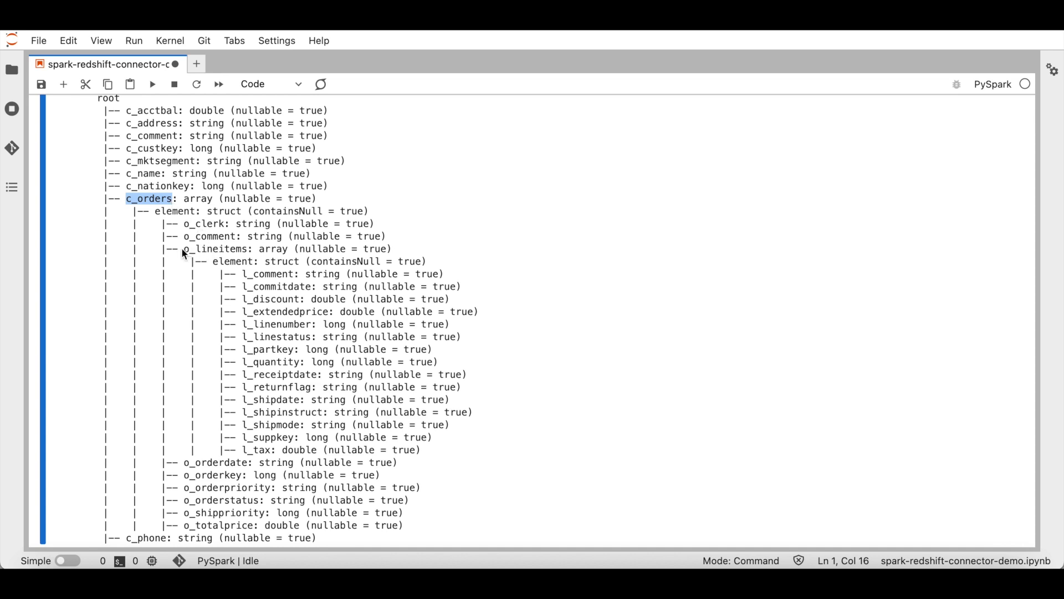
double_click(217, 248)
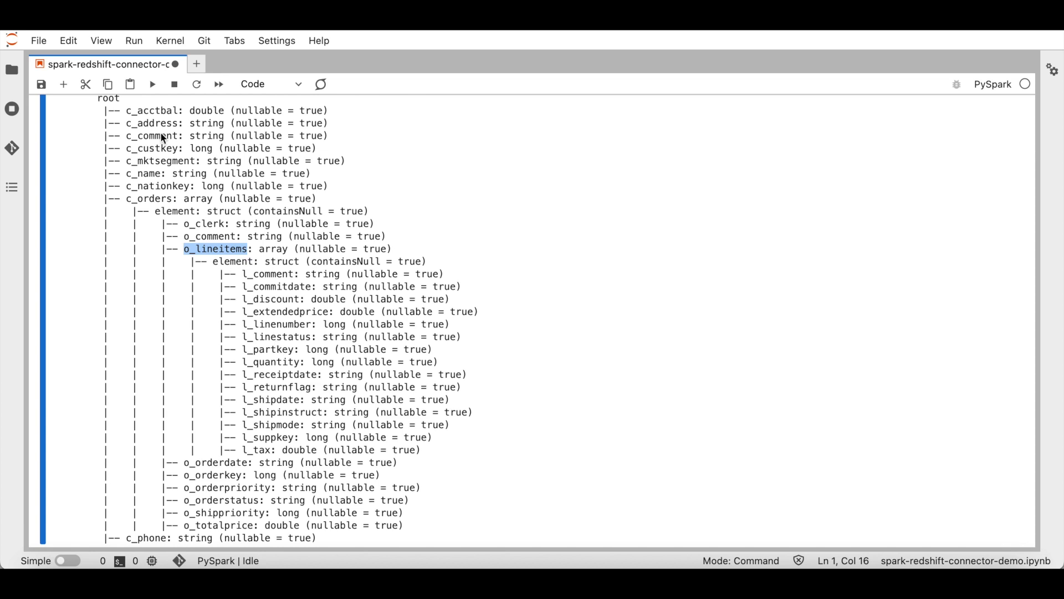
mouse_move(258, 276)
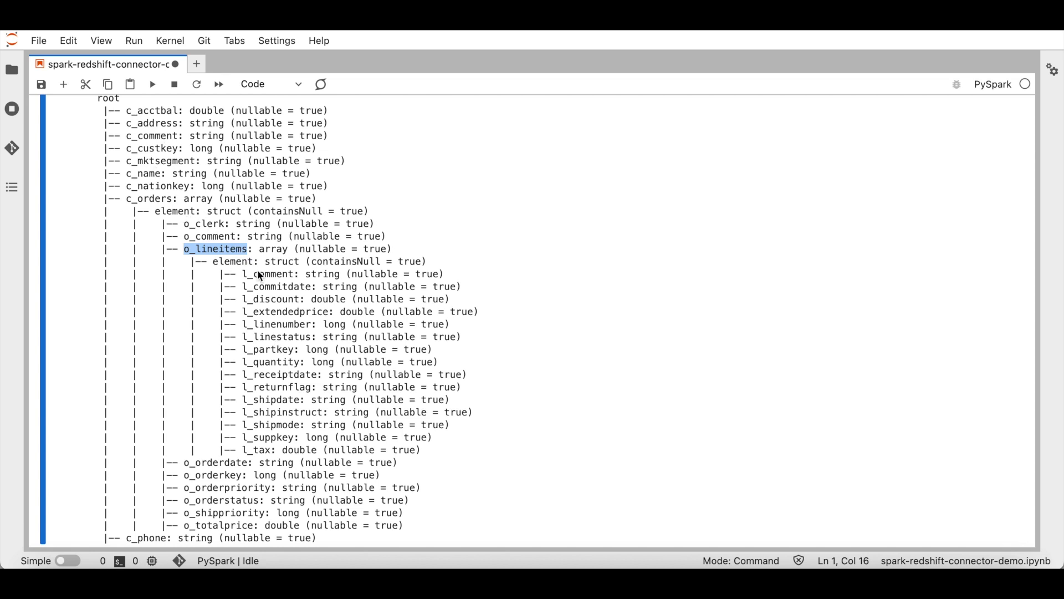
scroll(down, 3)
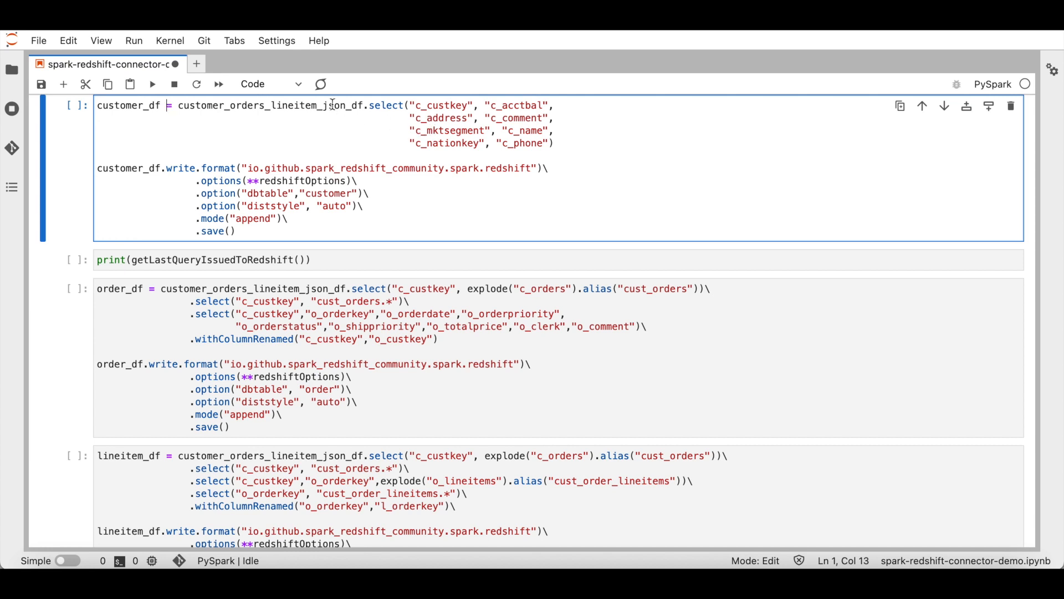
Save the notebook and run the customer_df write cell targeting the customer table.
key(ctrl+s)
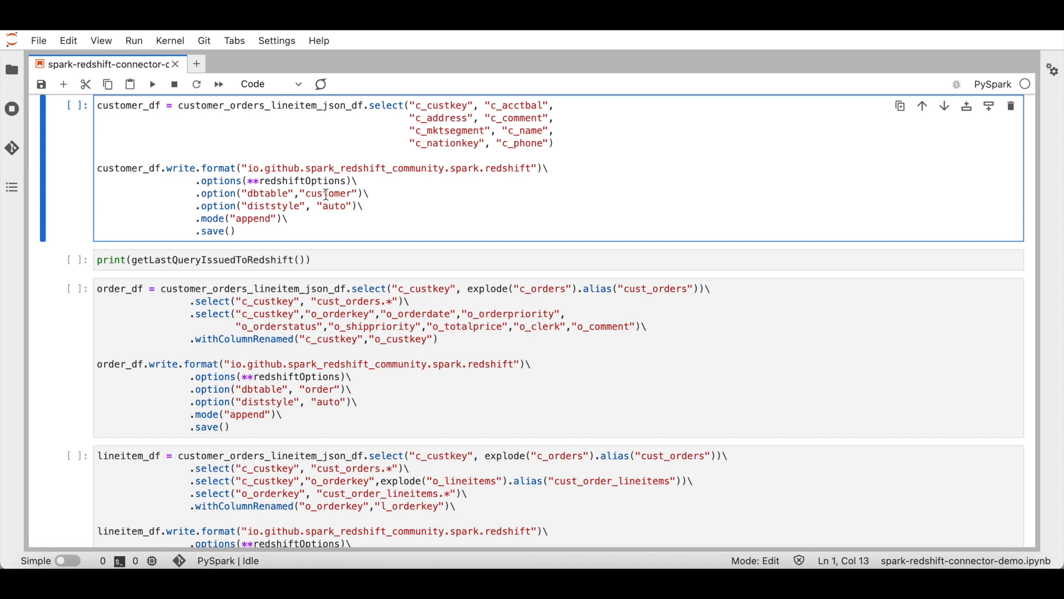
double_click(329, 193)
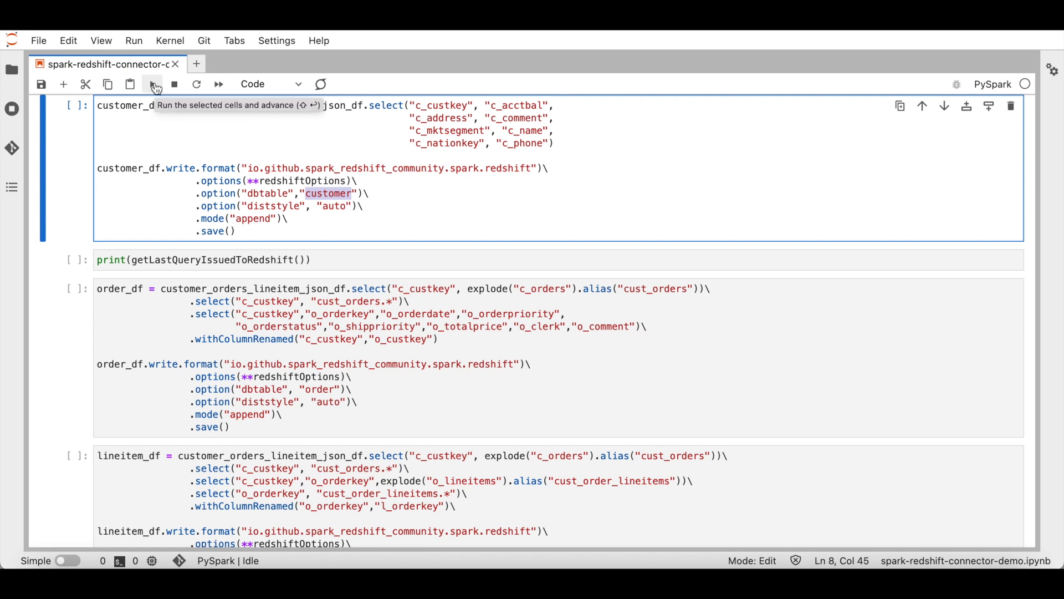
click(154, 84)
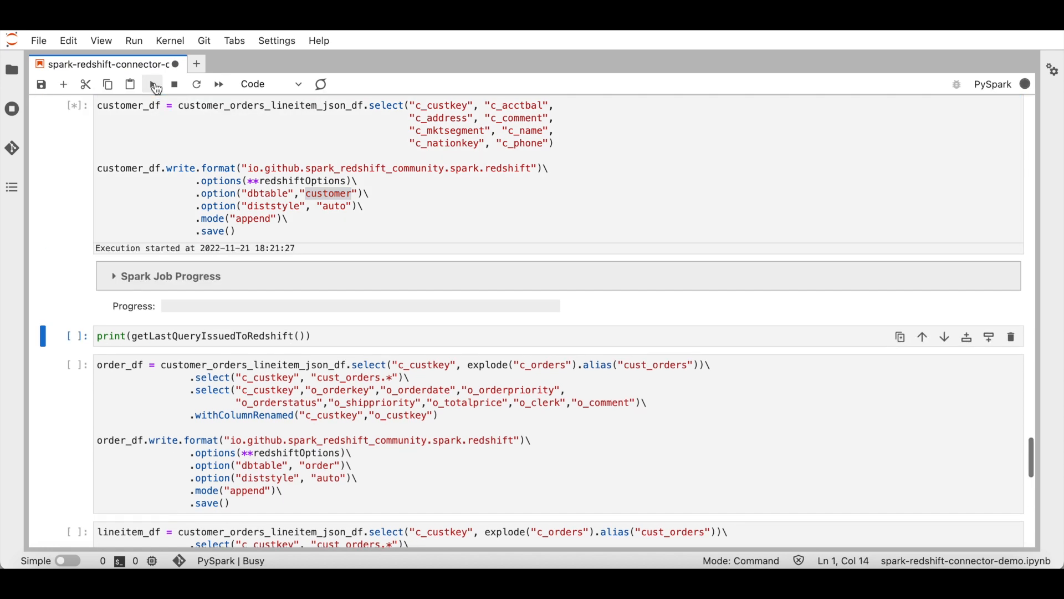
click(152, 84)
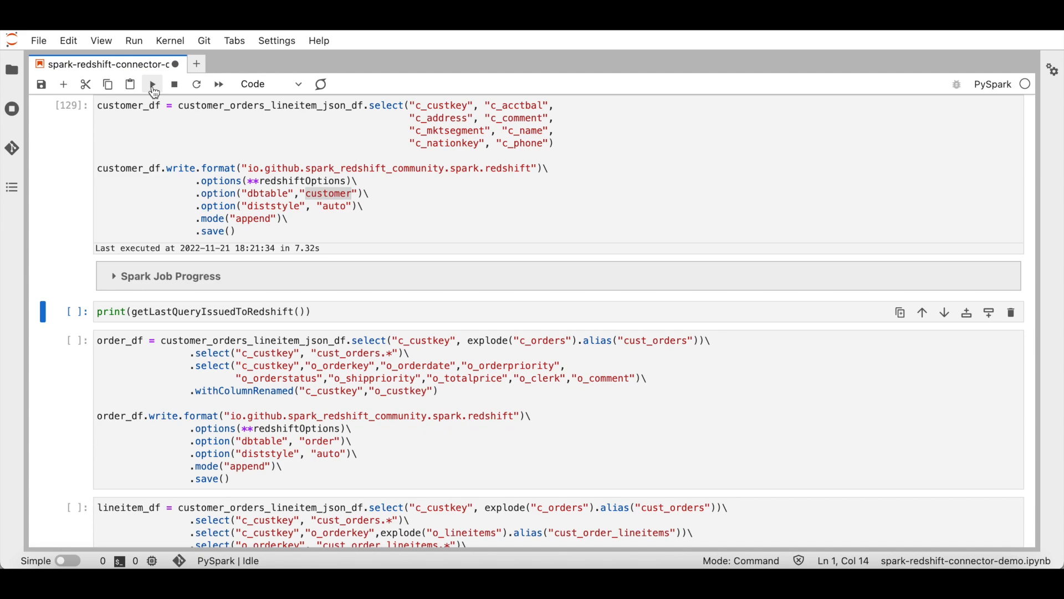
Print the CREATE TABLE IF NOT EXISTS customer and COPY query sent to Redshift.
click(152, 83)
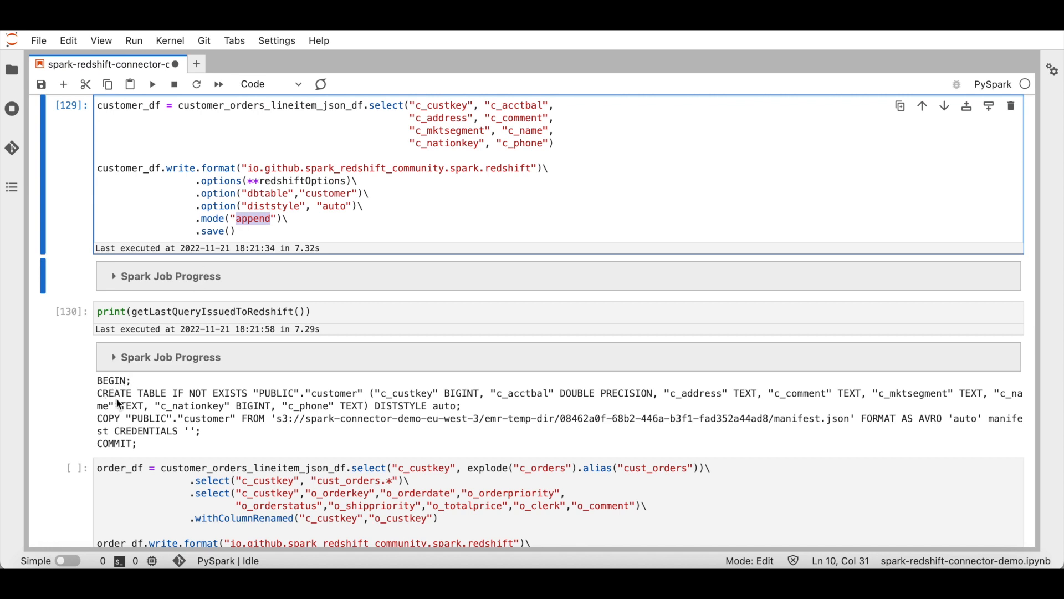
mouse_move(229, 408)
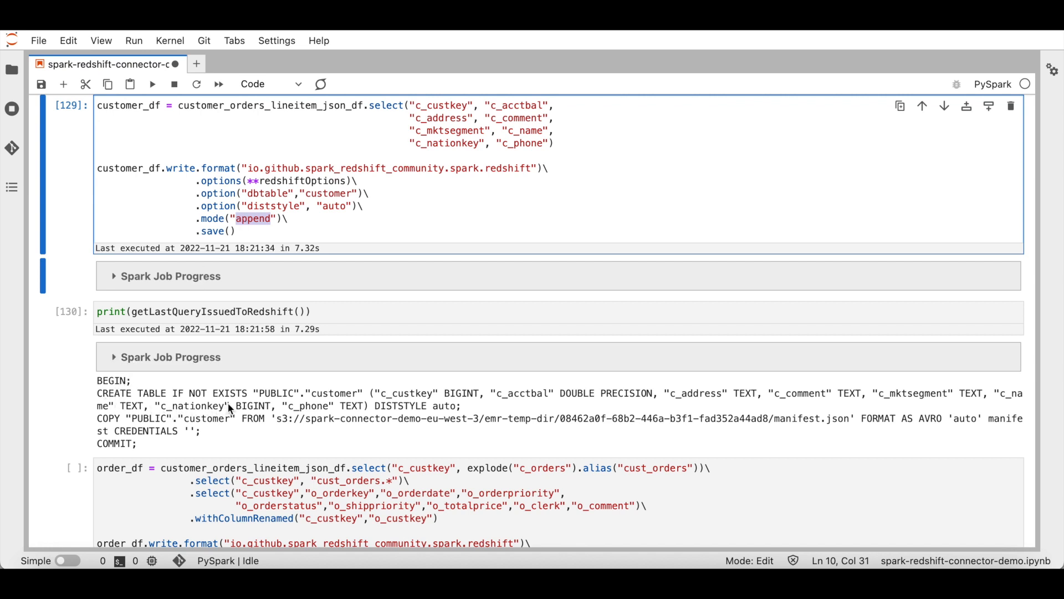
mouse_move(102, 417)
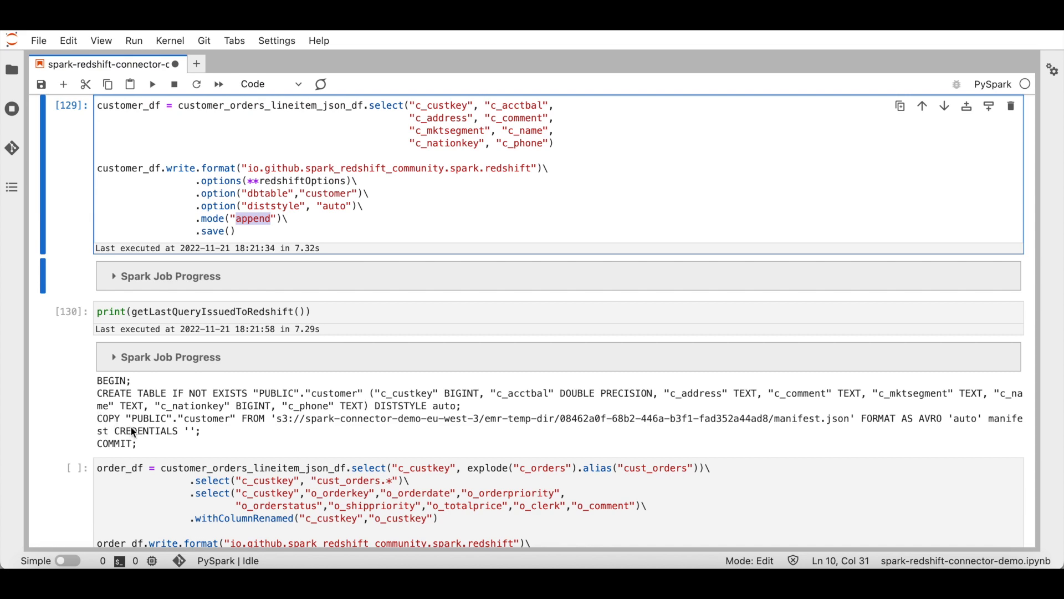
scroll(down, 3)
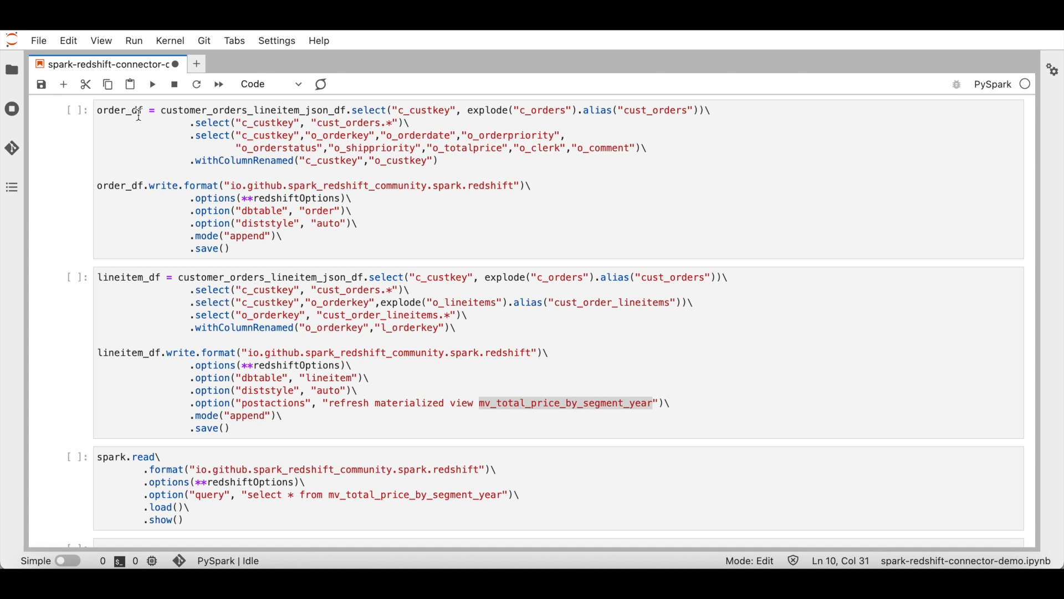
mouse_move(462, 128)
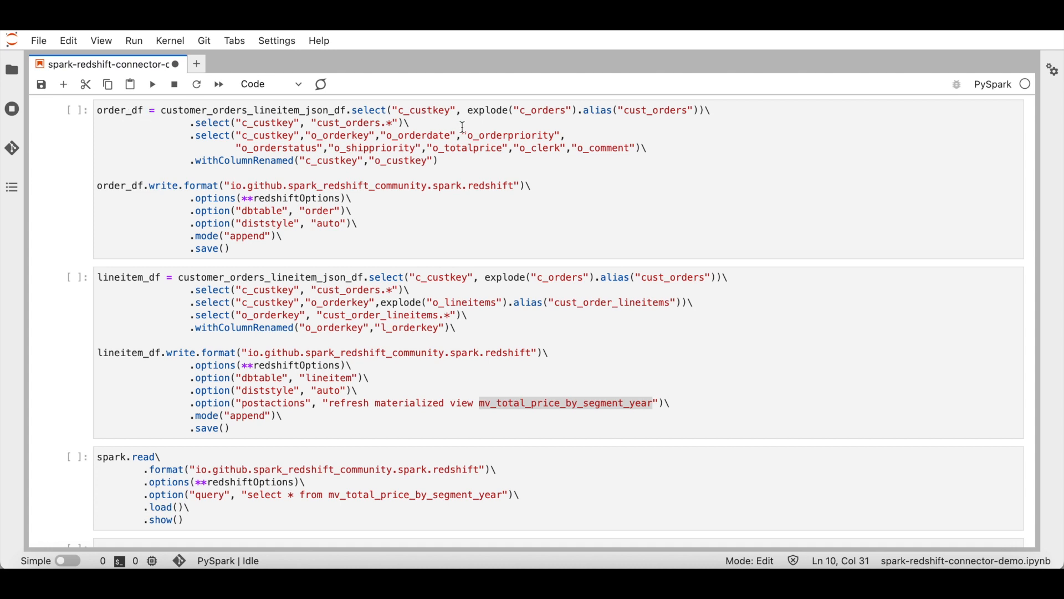
mouse_move(460, 151)
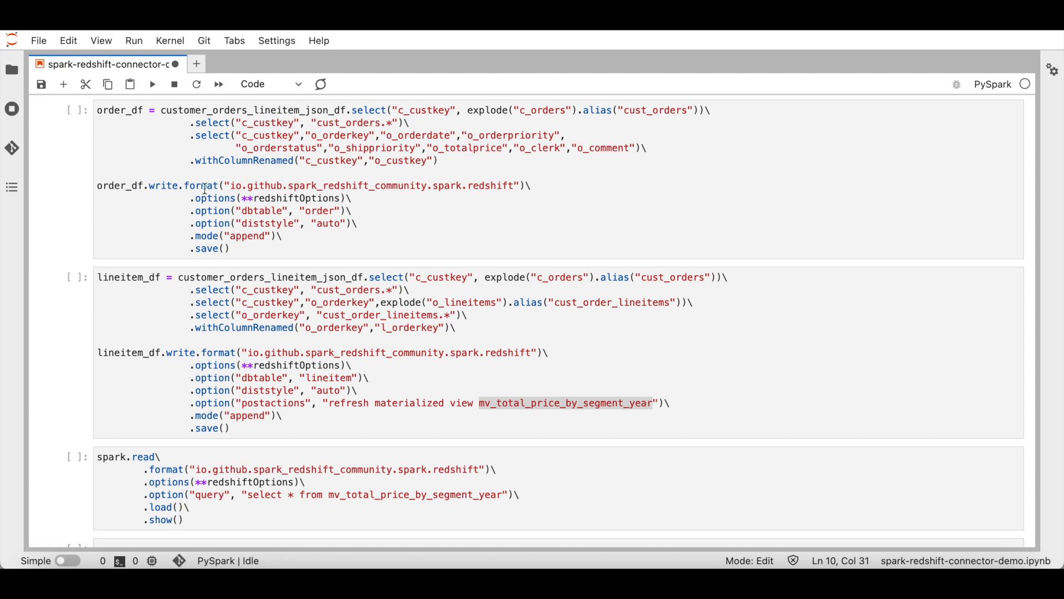
Highlight the Redshift write format in the order_df write cell.
double_click(319, 211)
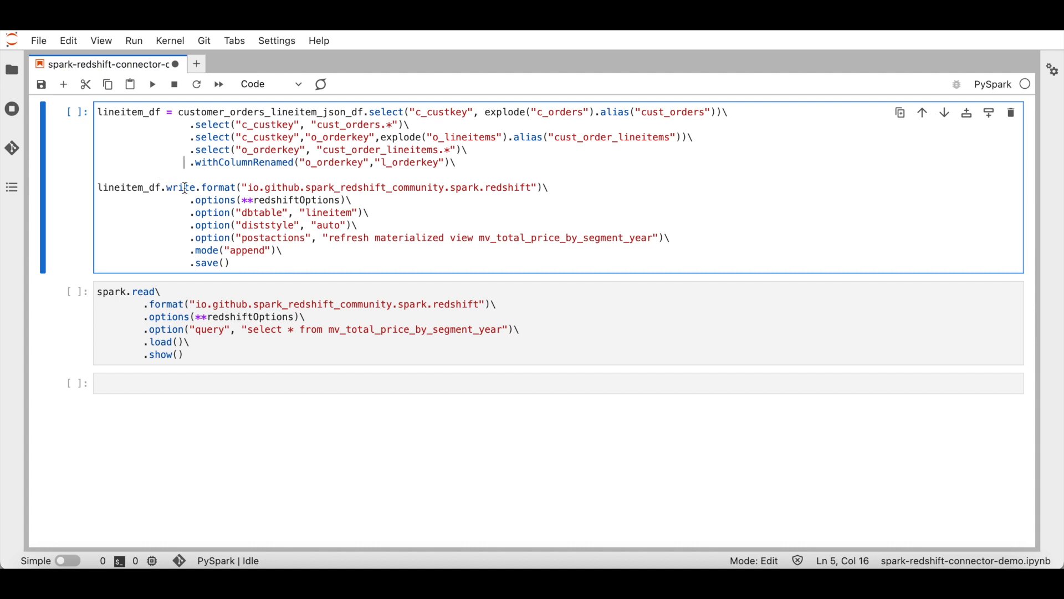
Run the cell writing lineitem_df to the Redshift lineitem table and refreshing mv_total_price_by_segment_year.
double_click(330, 212)
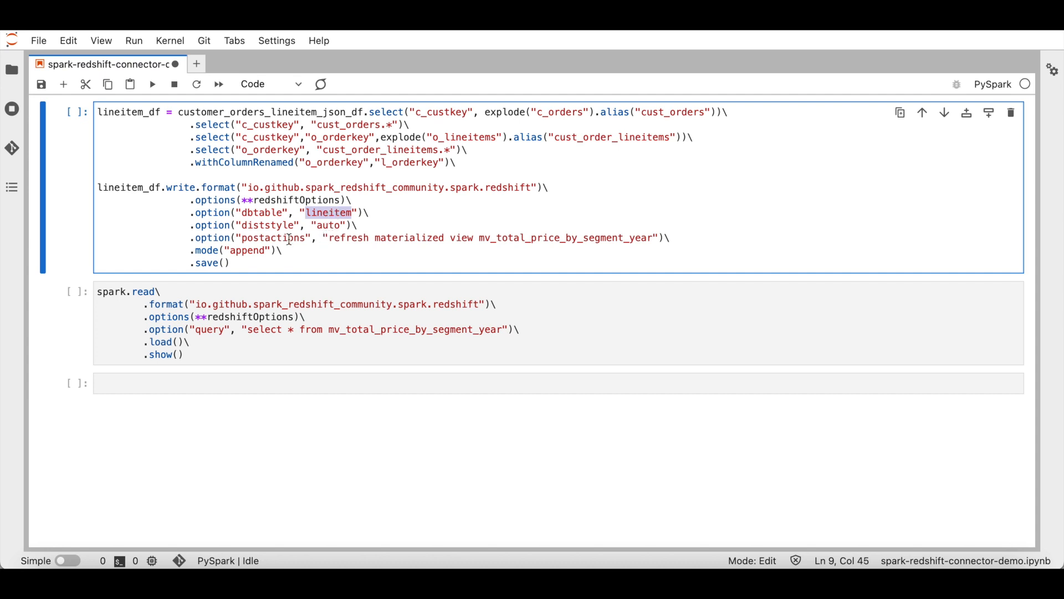
double_click(274, 237)
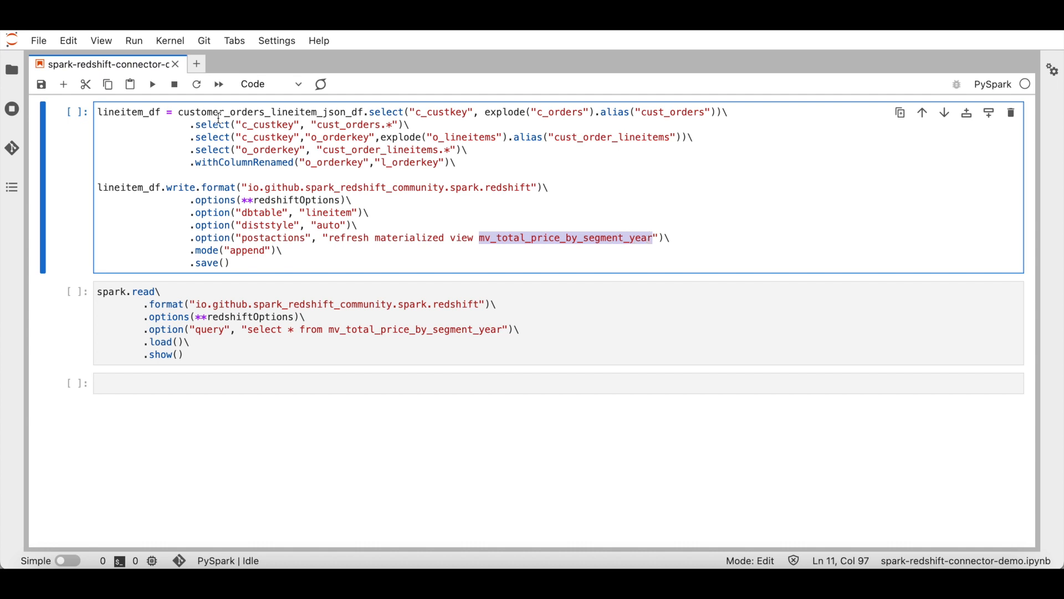
click(152, 84)
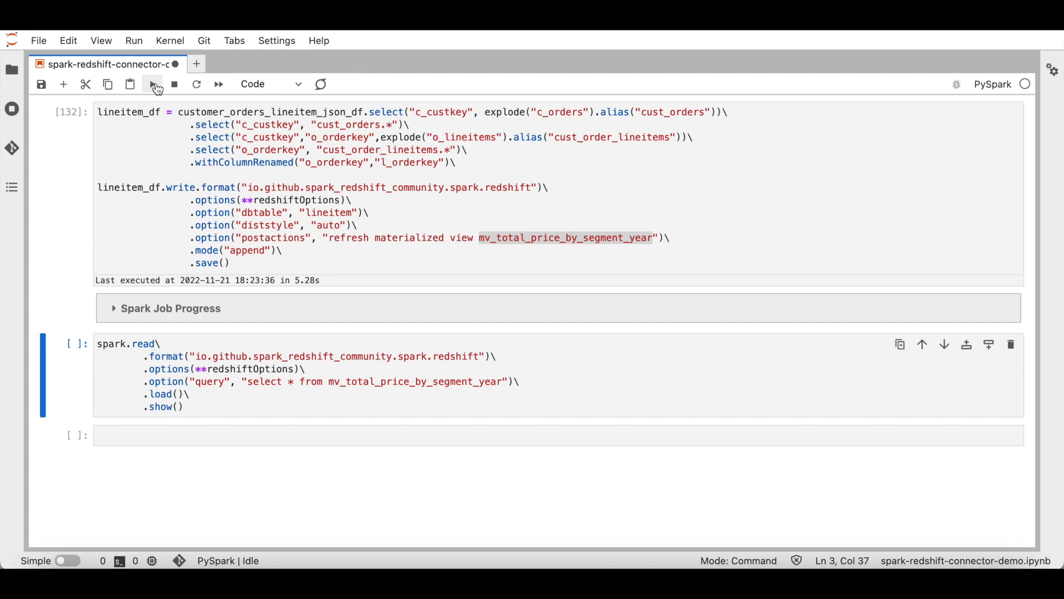
Run the spark.read query on mv_total_price_by_segment_year showing quantity and price per segment and year.
click(152, 84)
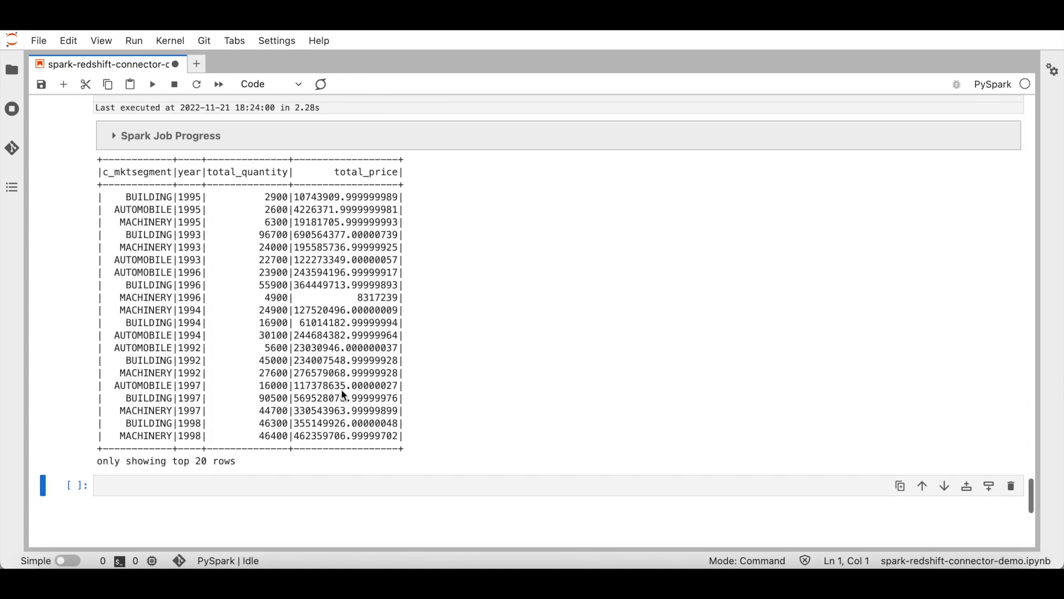
mouse_move(352, 328)
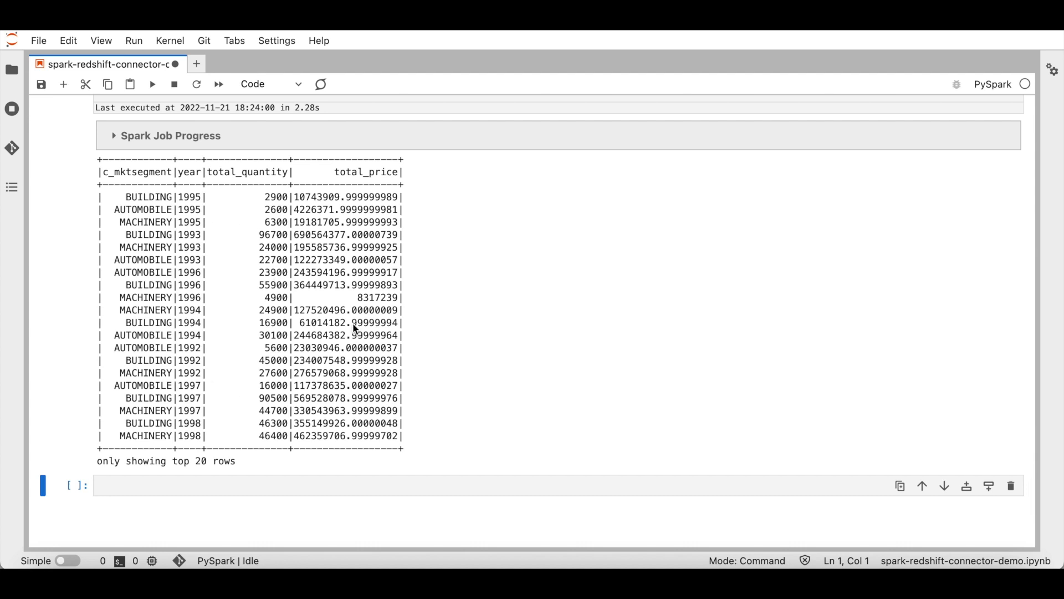